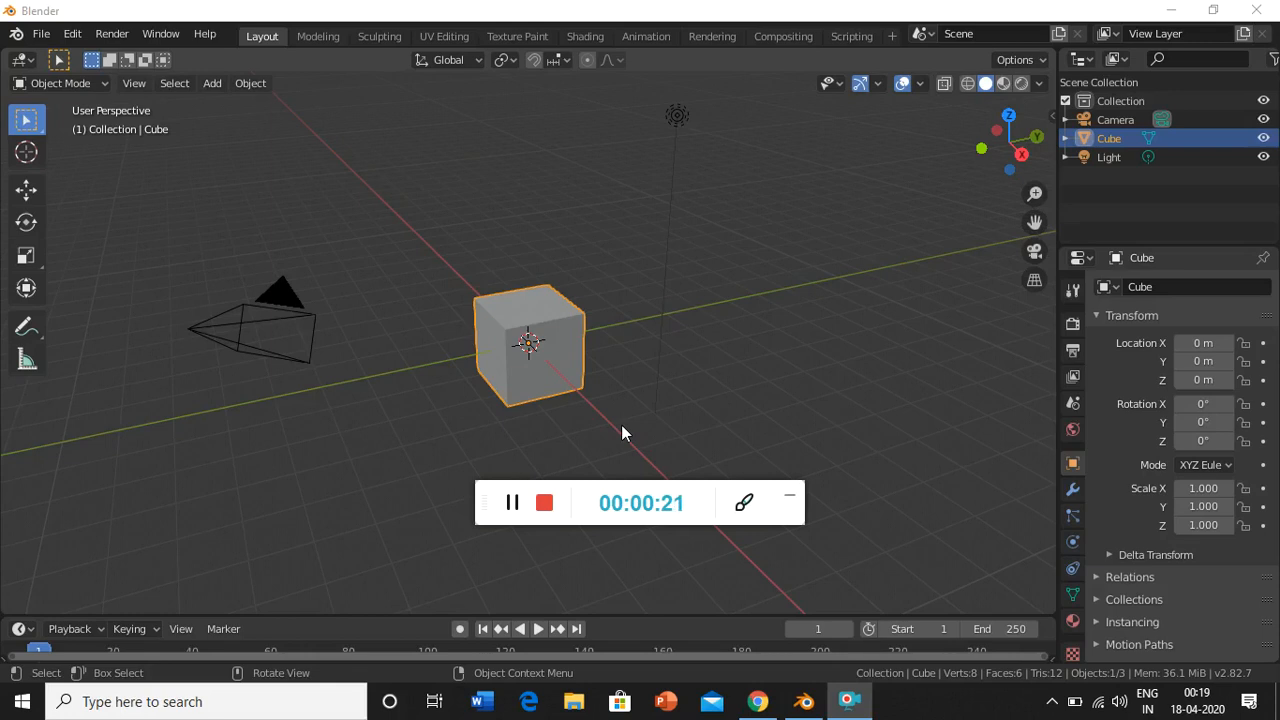
mouse_move(844, 424)
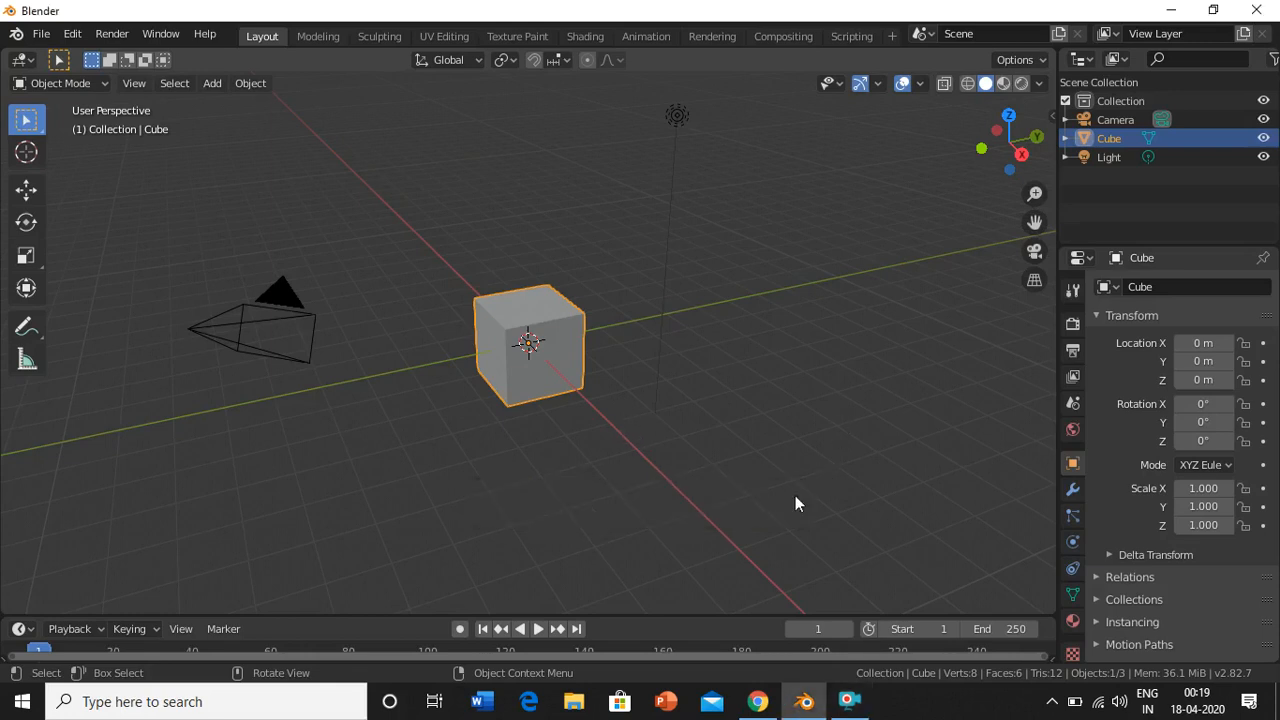
mouse_move(760, 590)
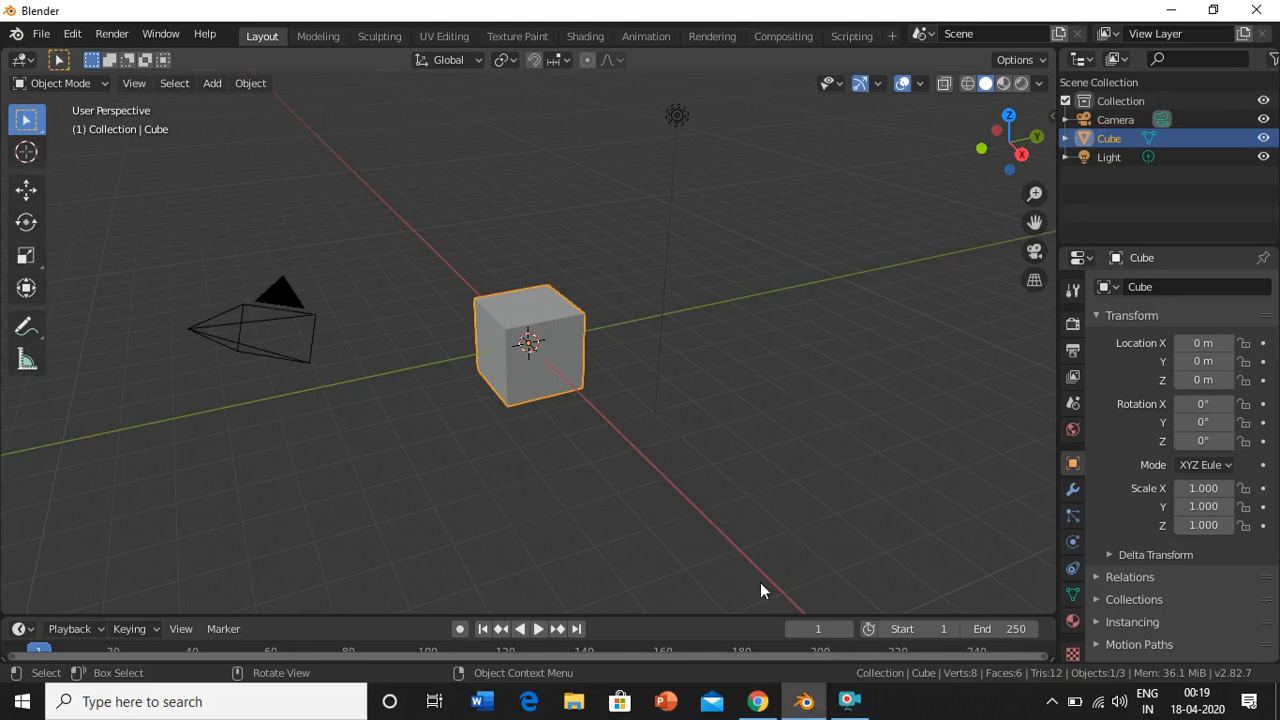
- Search 'keentools facebuilder' in Chrome and land on the FaceBuilder for Blender download page
left_click(758, 700)
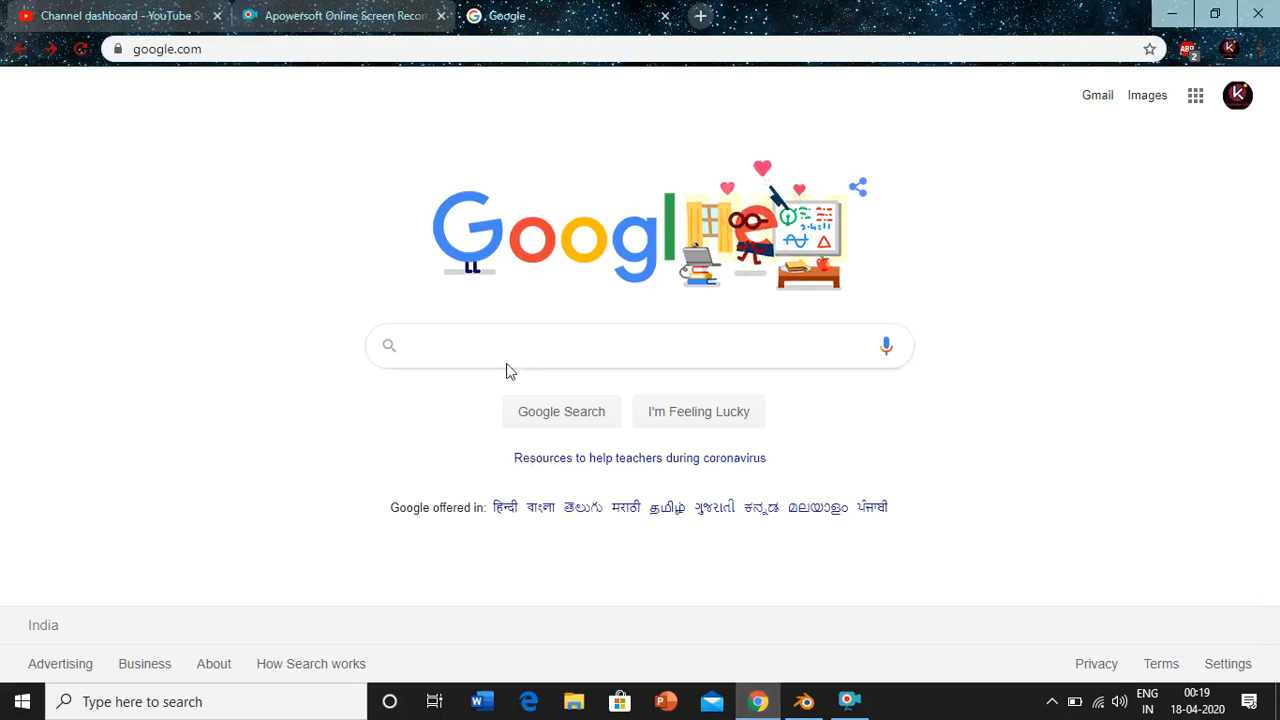
left_click(640, 344)
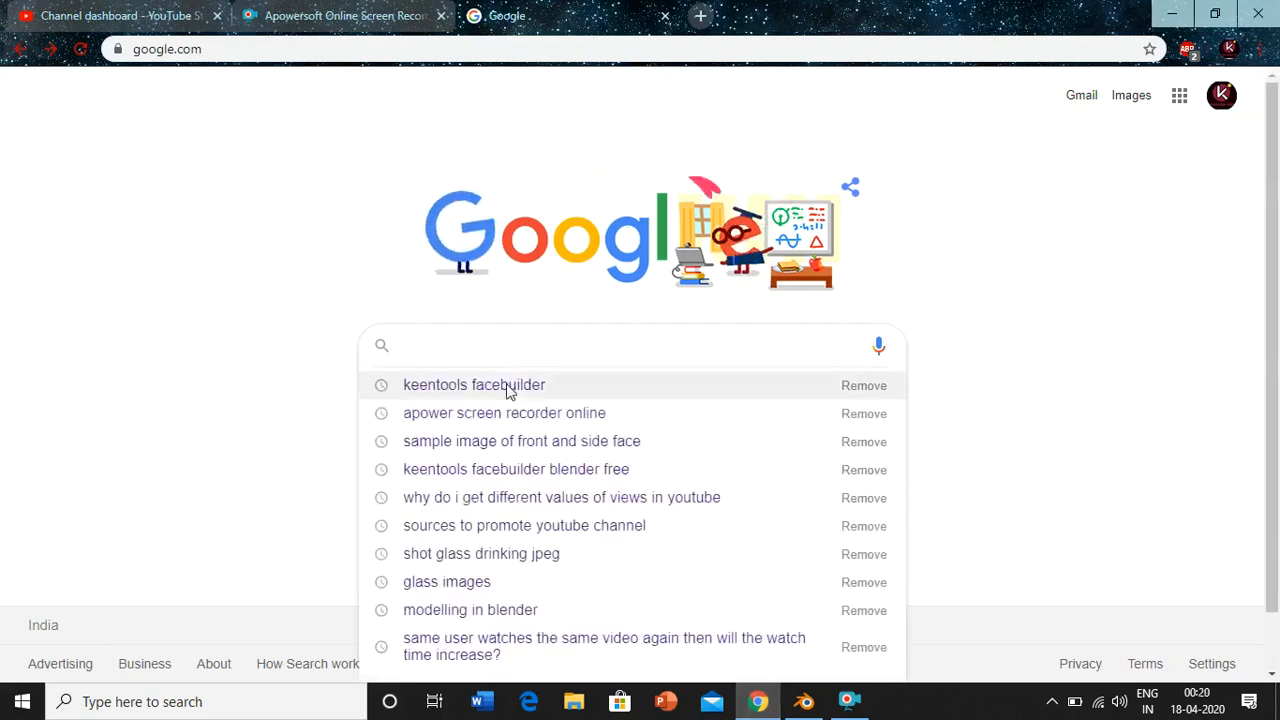
left_click(474, 384)
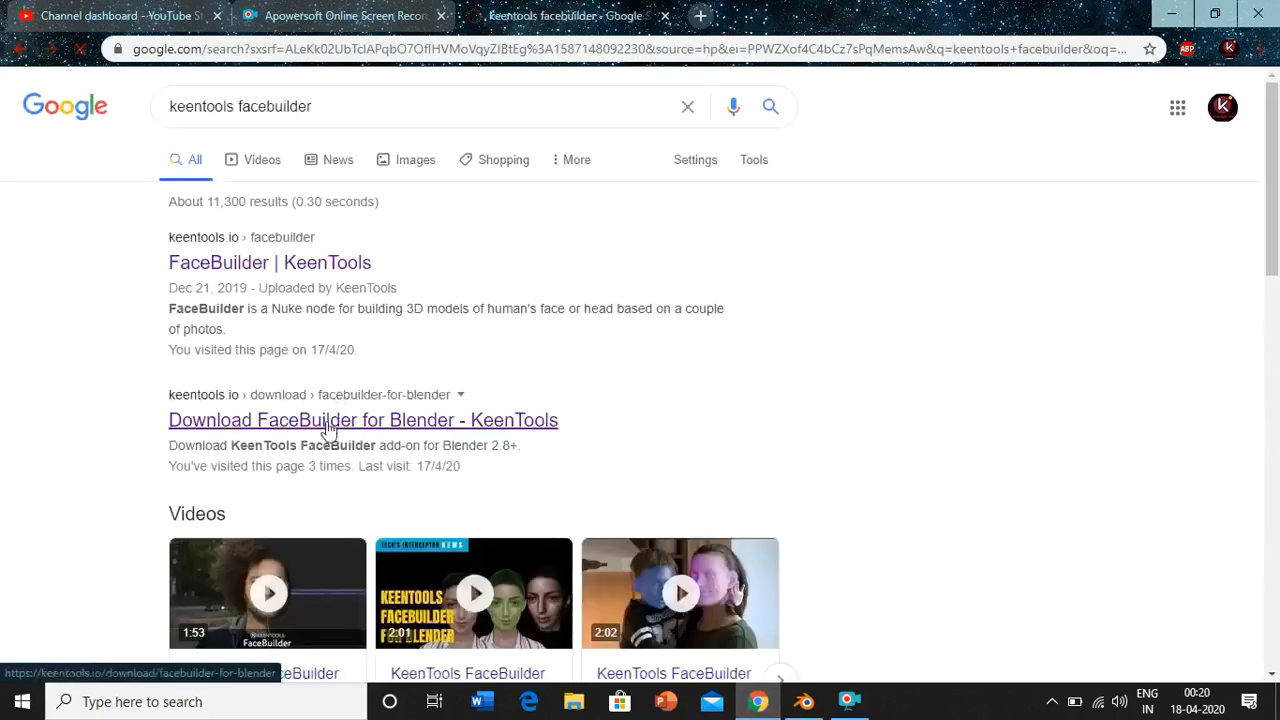
left_click(364, 420)
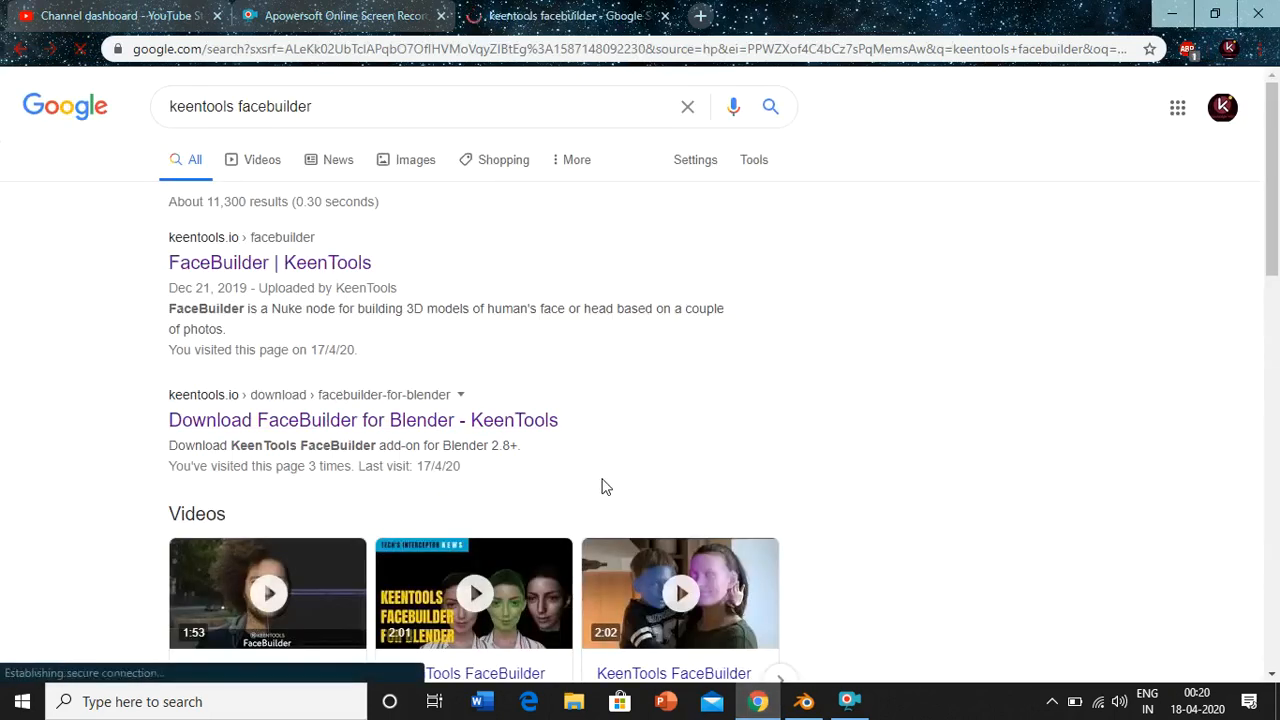
left_click(364, 420)
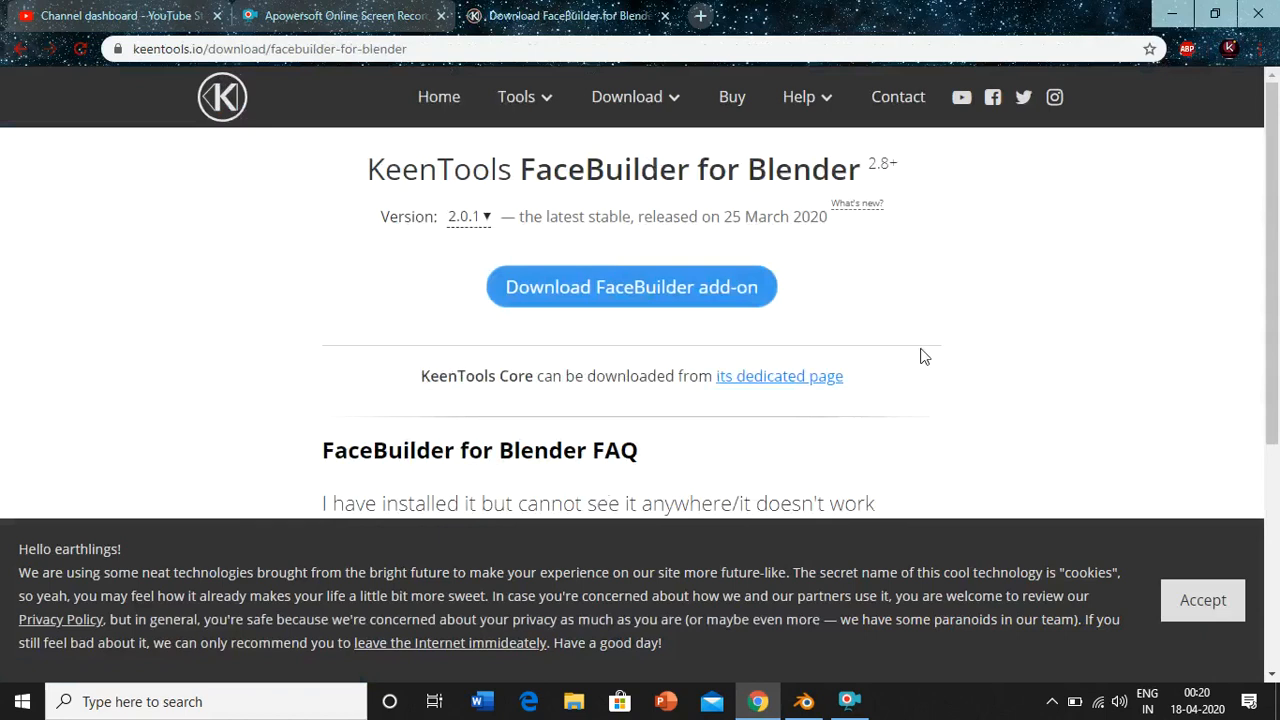
mouse_move(884, 462)
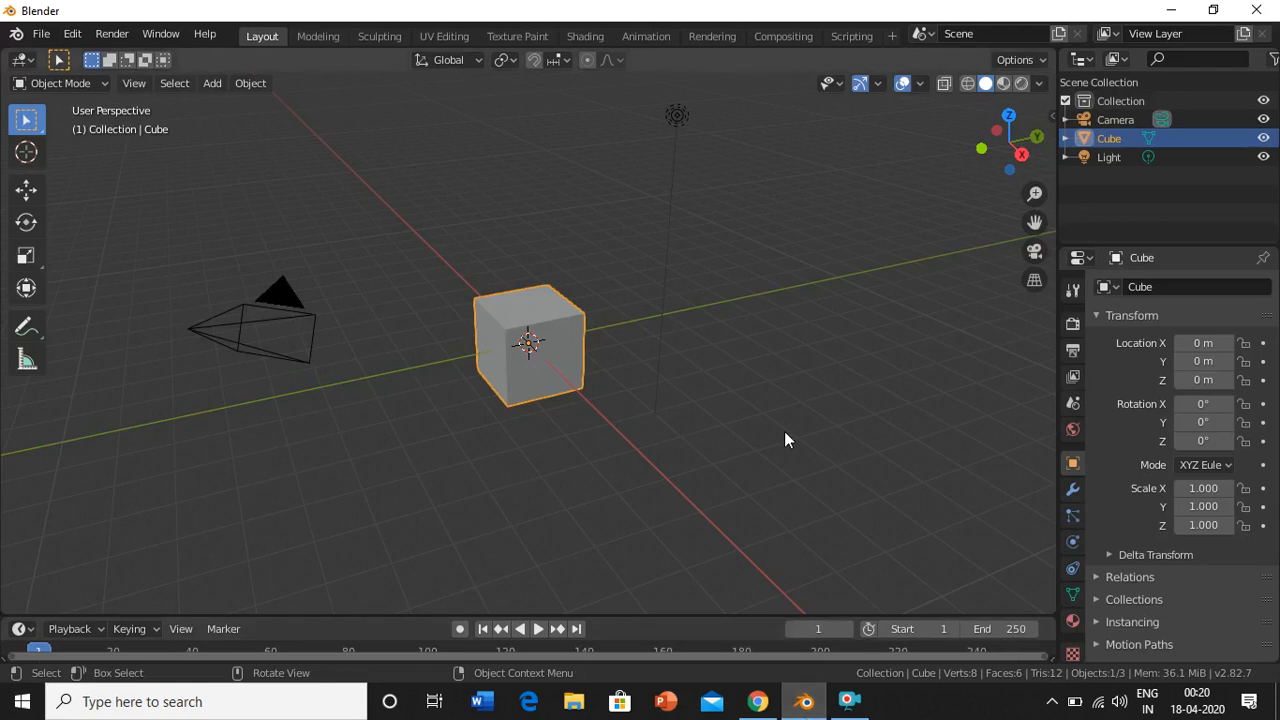
- Filter Preferences add-ons by 'keen' and expand the KeenTools FaceBuilder 2.0.1 entry
left_click(72, 32)
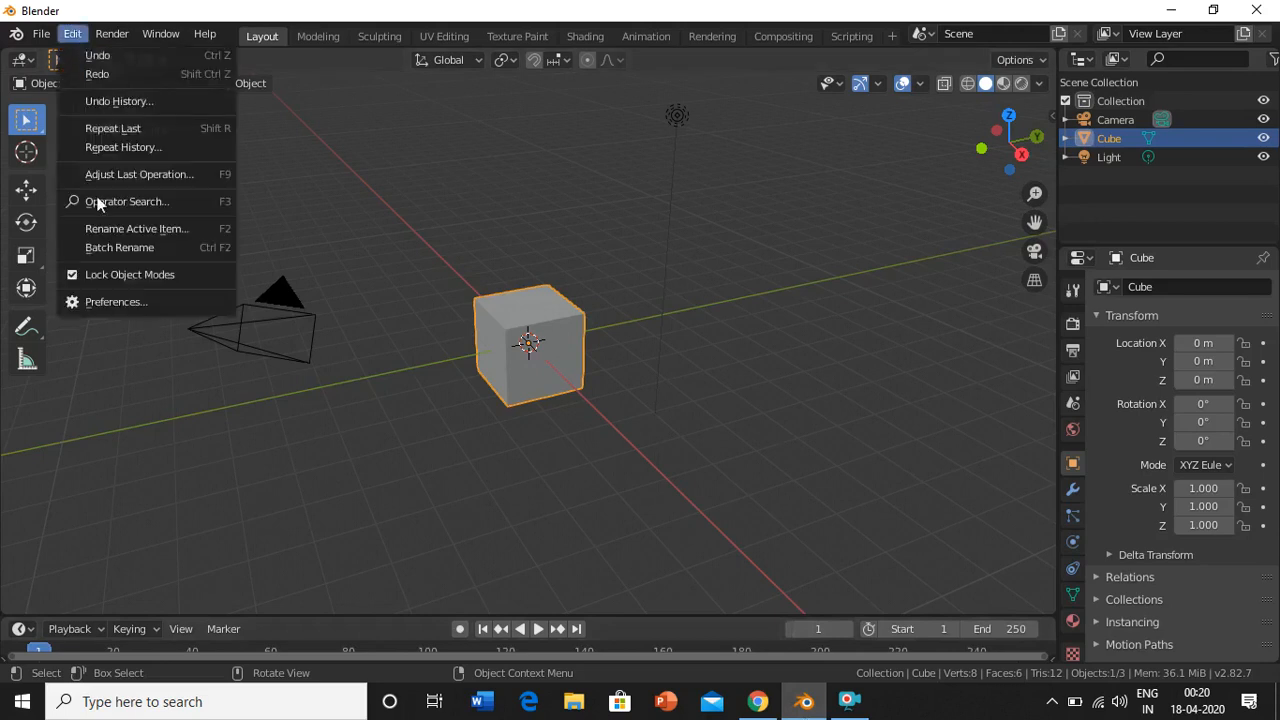
left_click(116, 300)
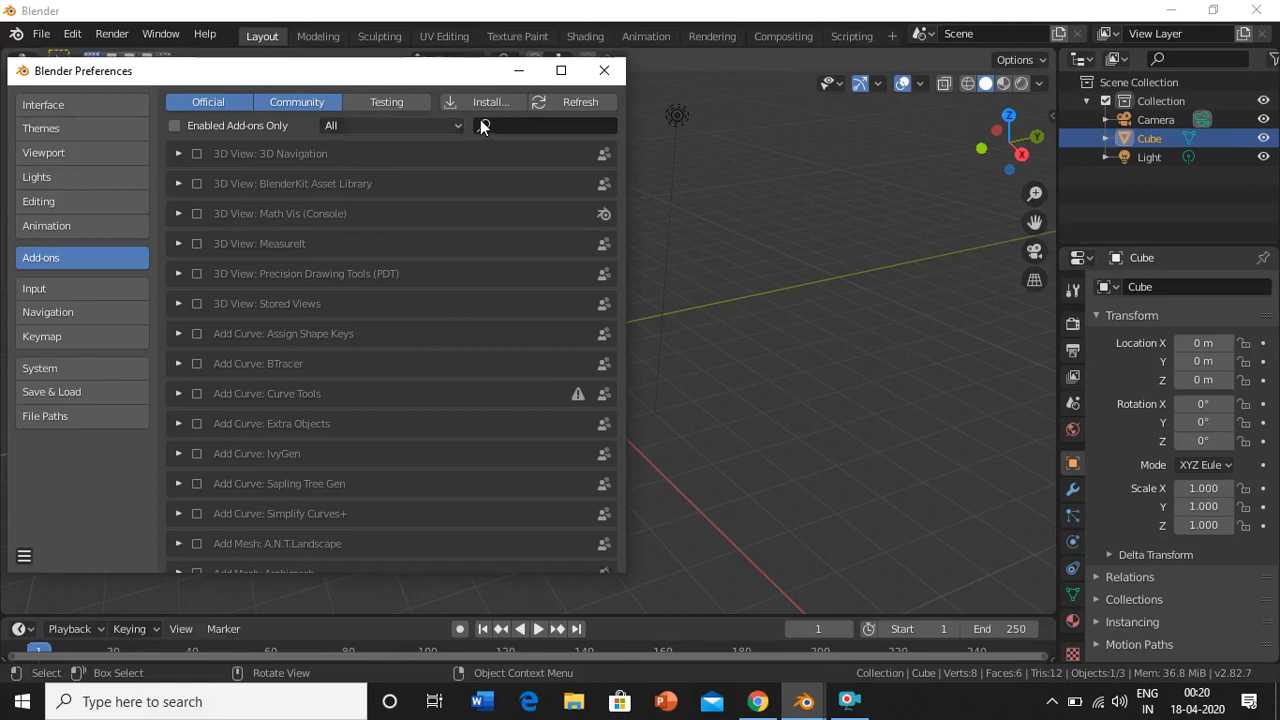
type("k")
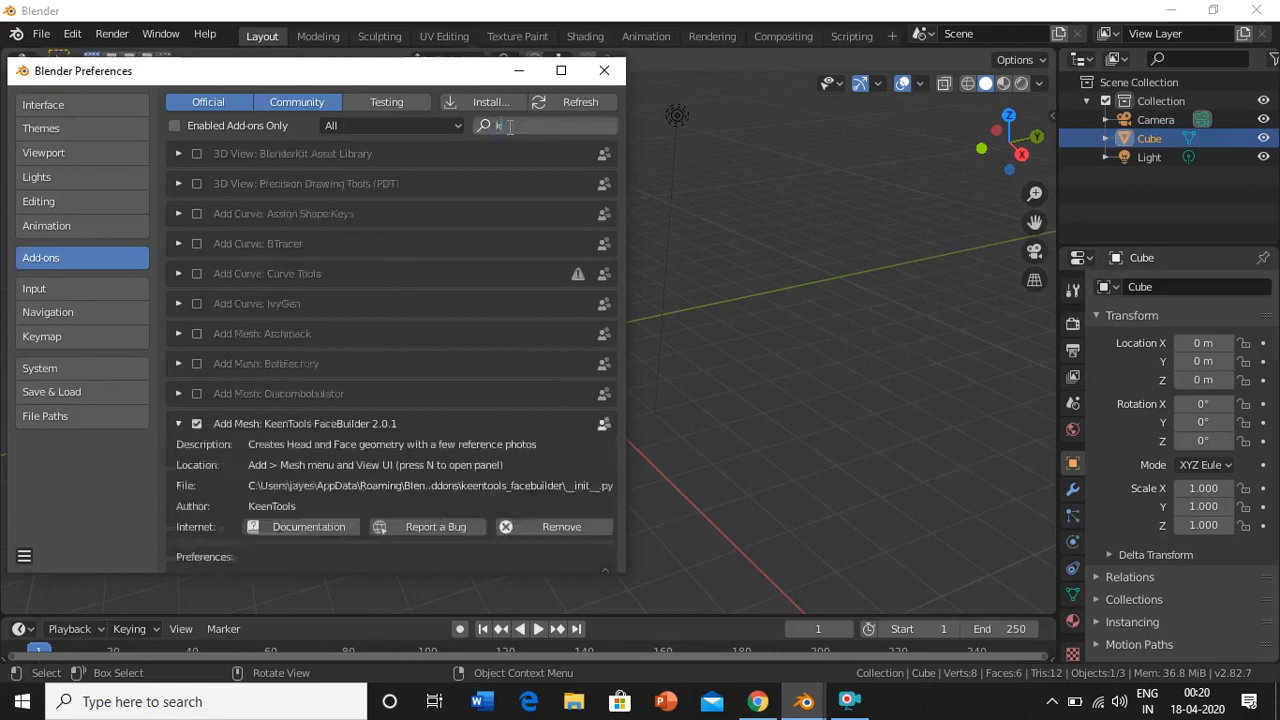
type("een")
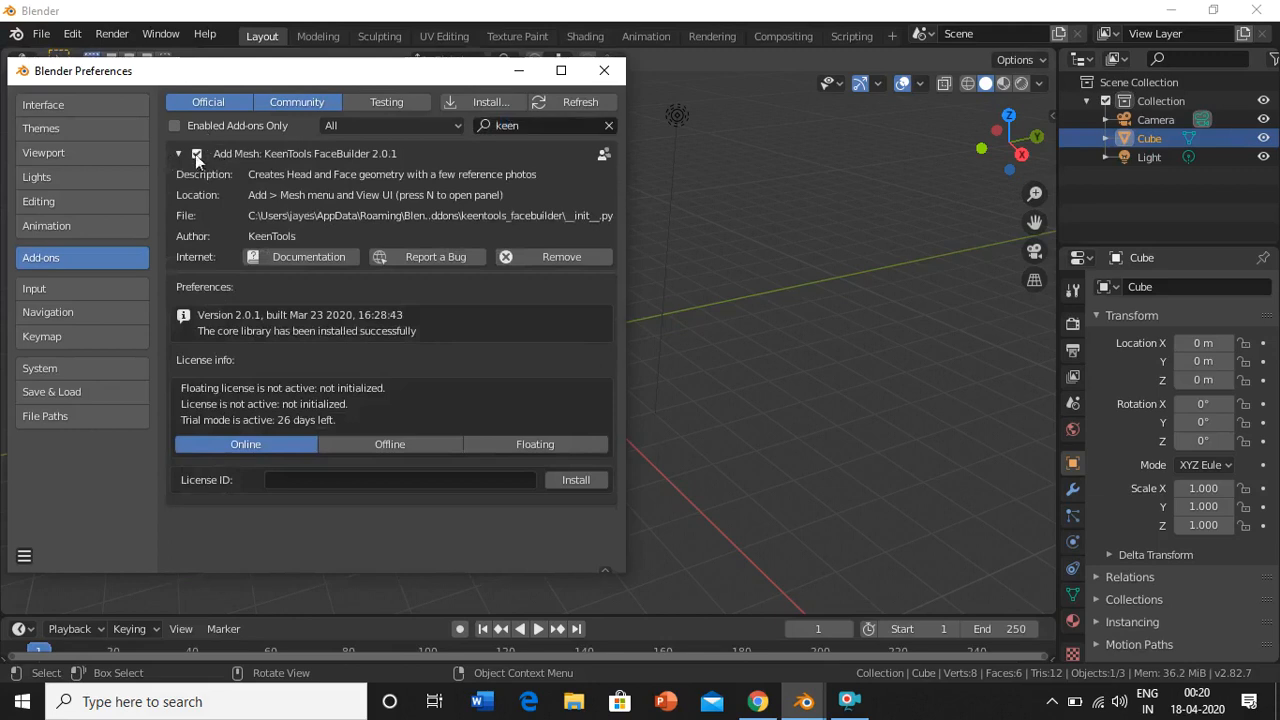
left_click(180, 152)
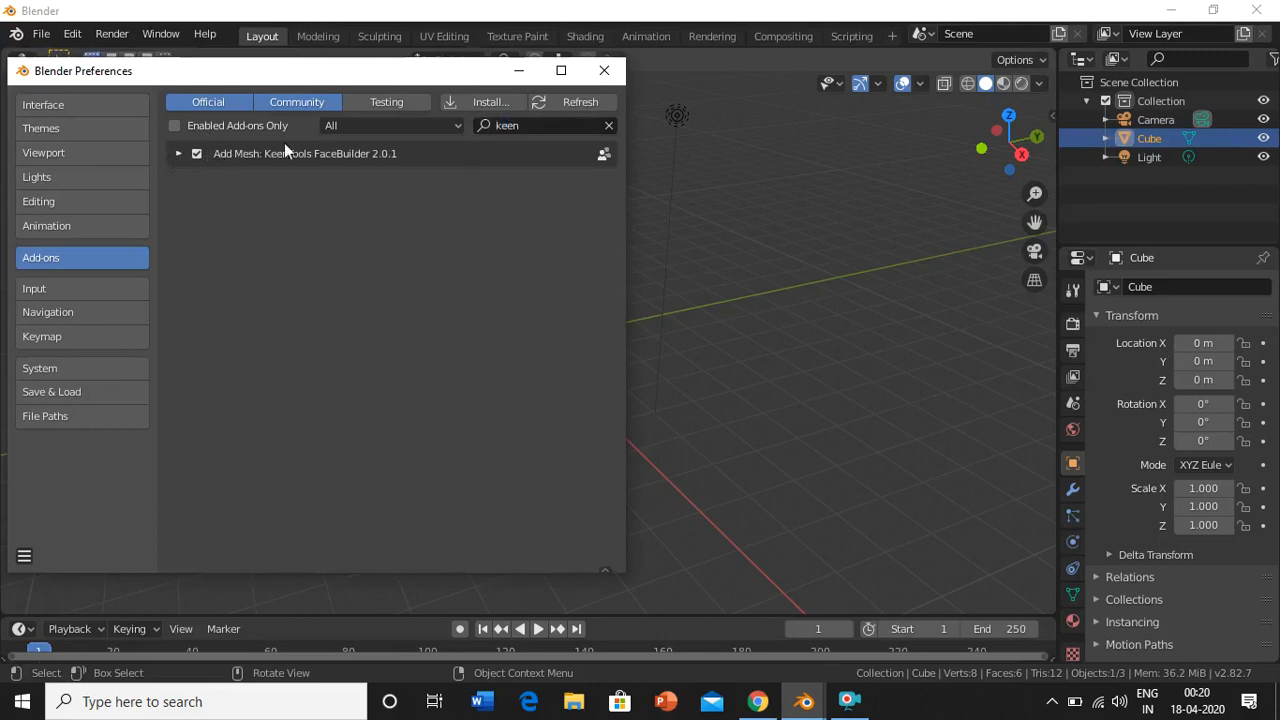
mouse_move(284, 168)
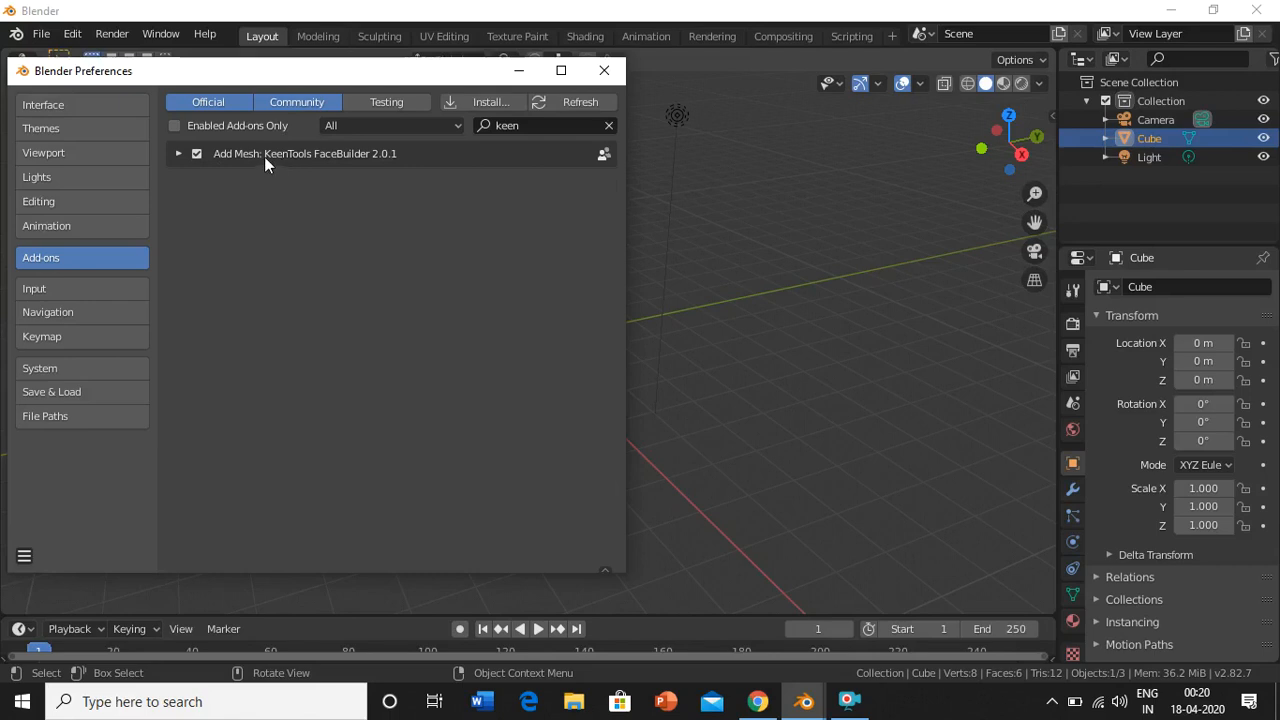
mouse_move(180, 160)
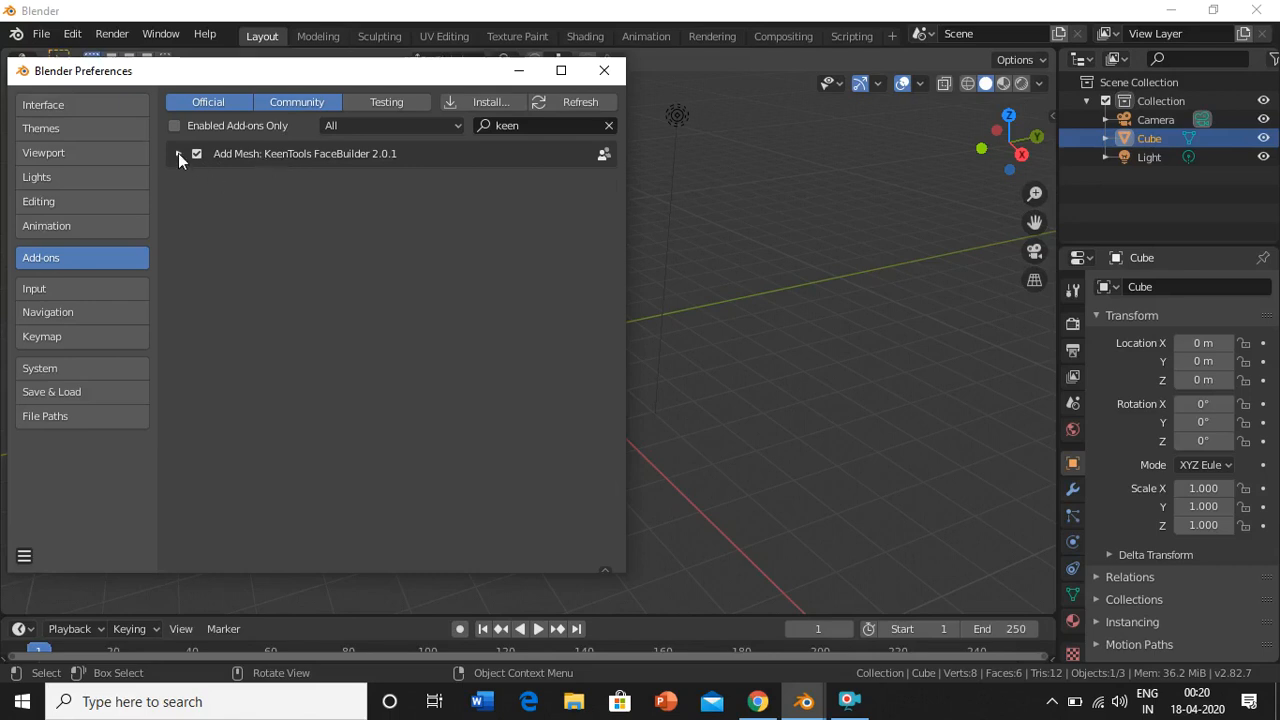
left_click(178, 152)
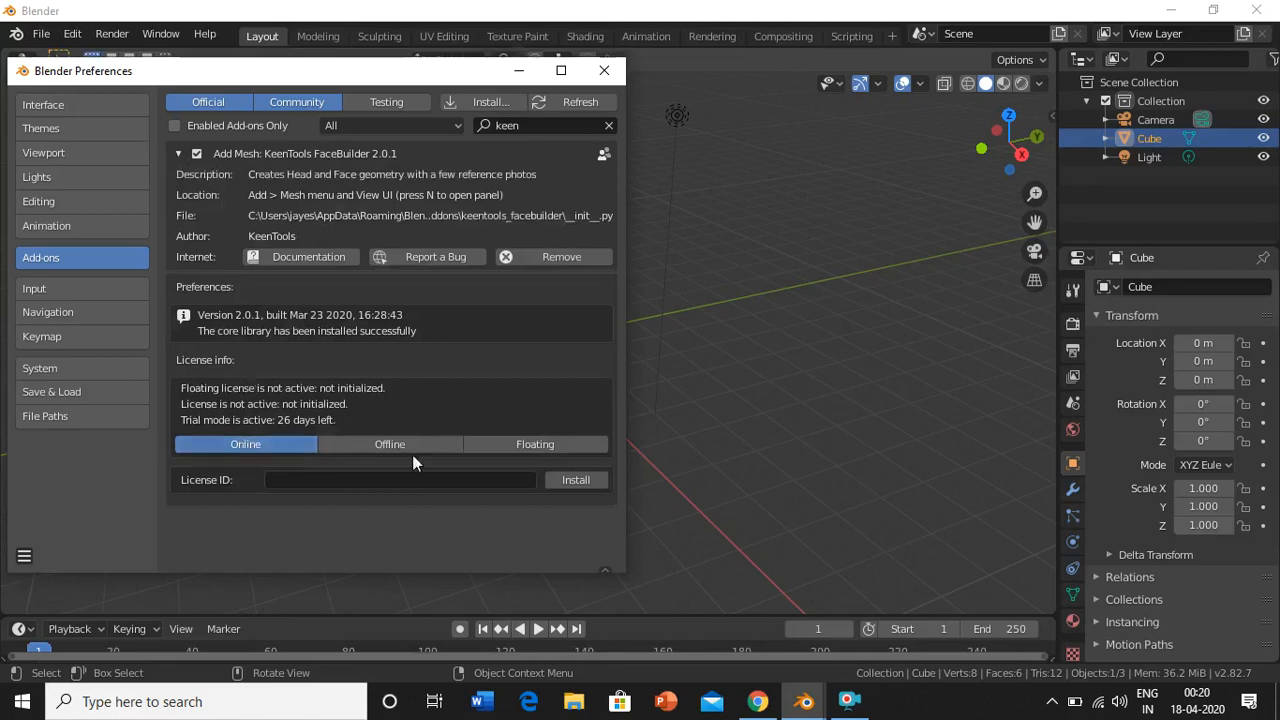
mouse_move(764, 390)
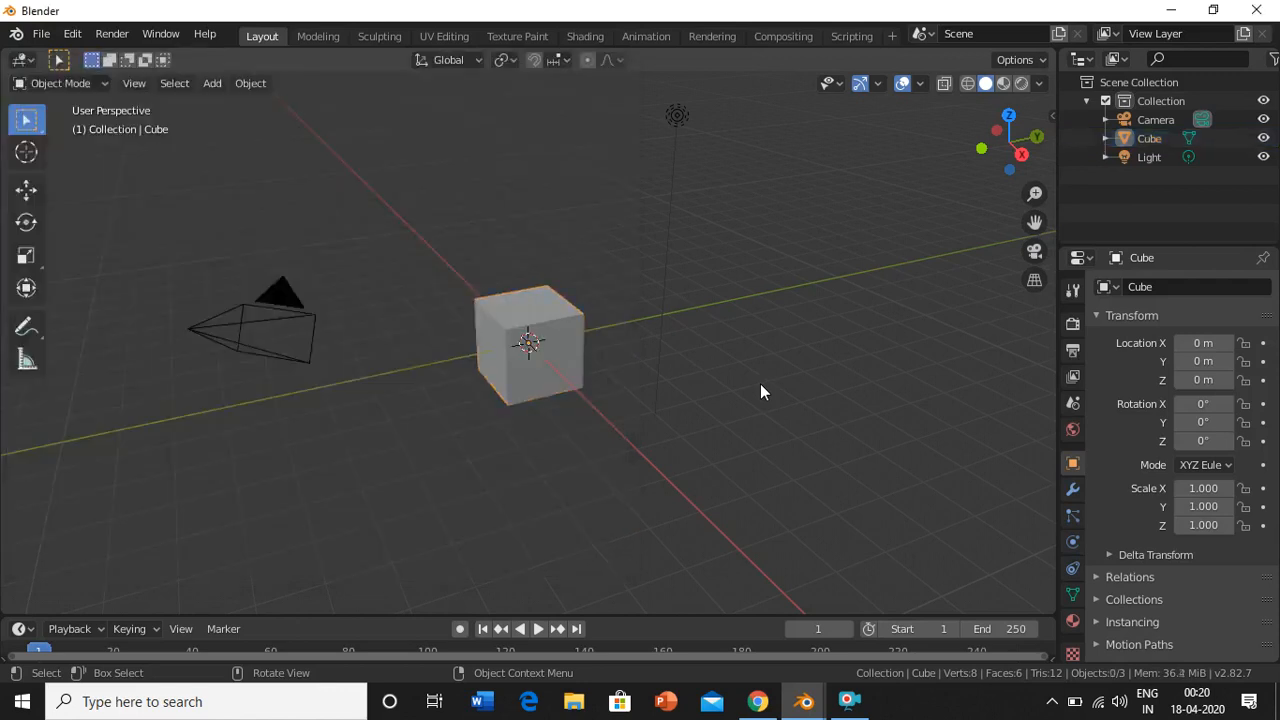
mouse_move(630, 336)
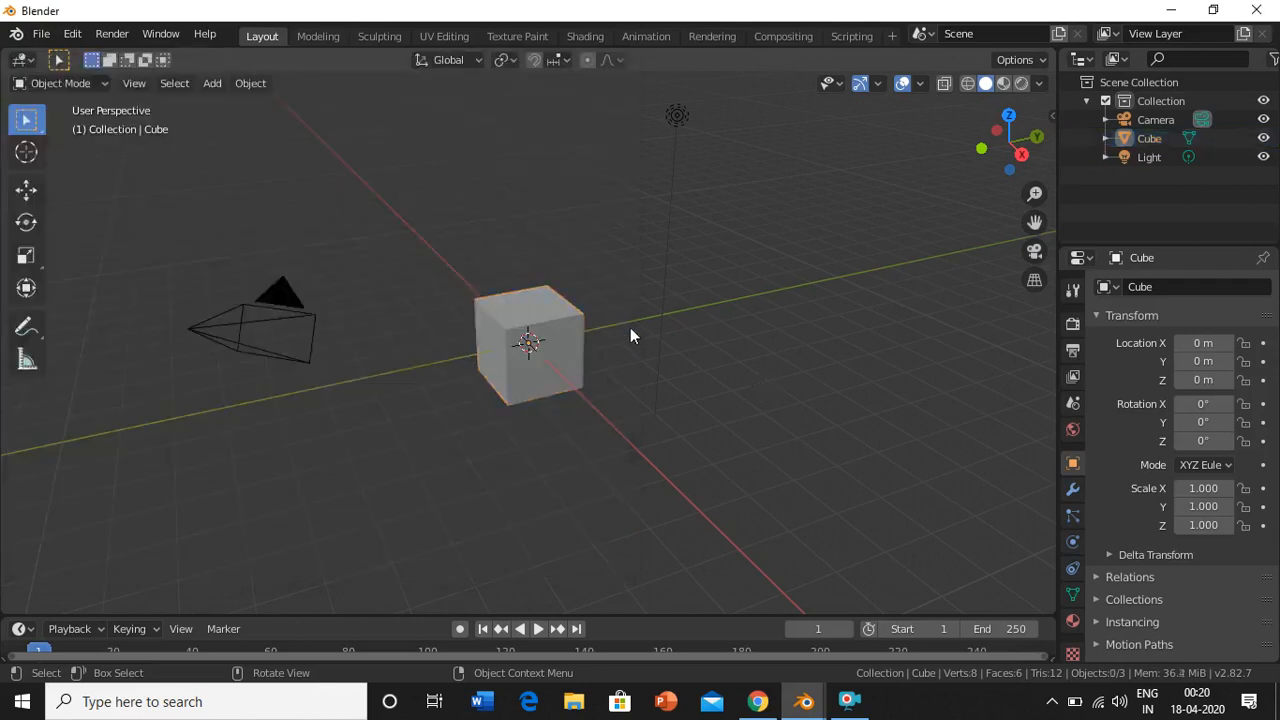
- Remove the default cube and show the FaceBuilder 2.0.1 tab in the sidebar
left_click(510, 336)
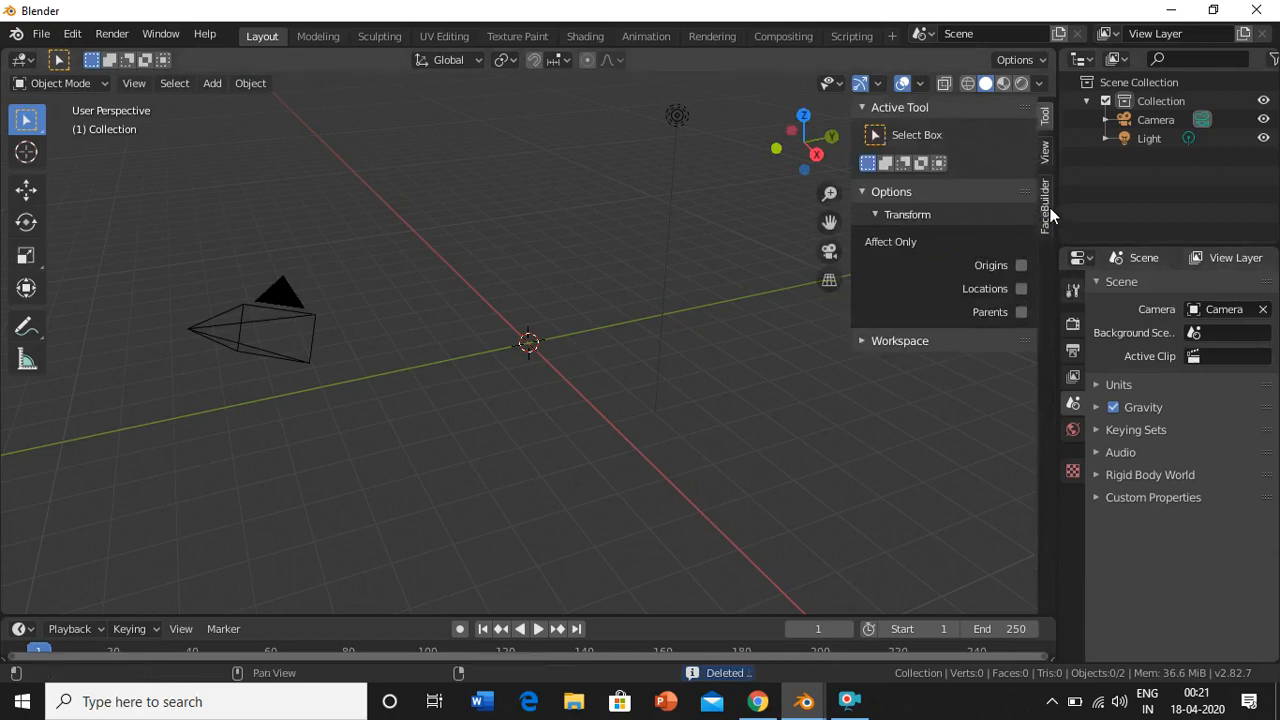
left_click(1044, 204)
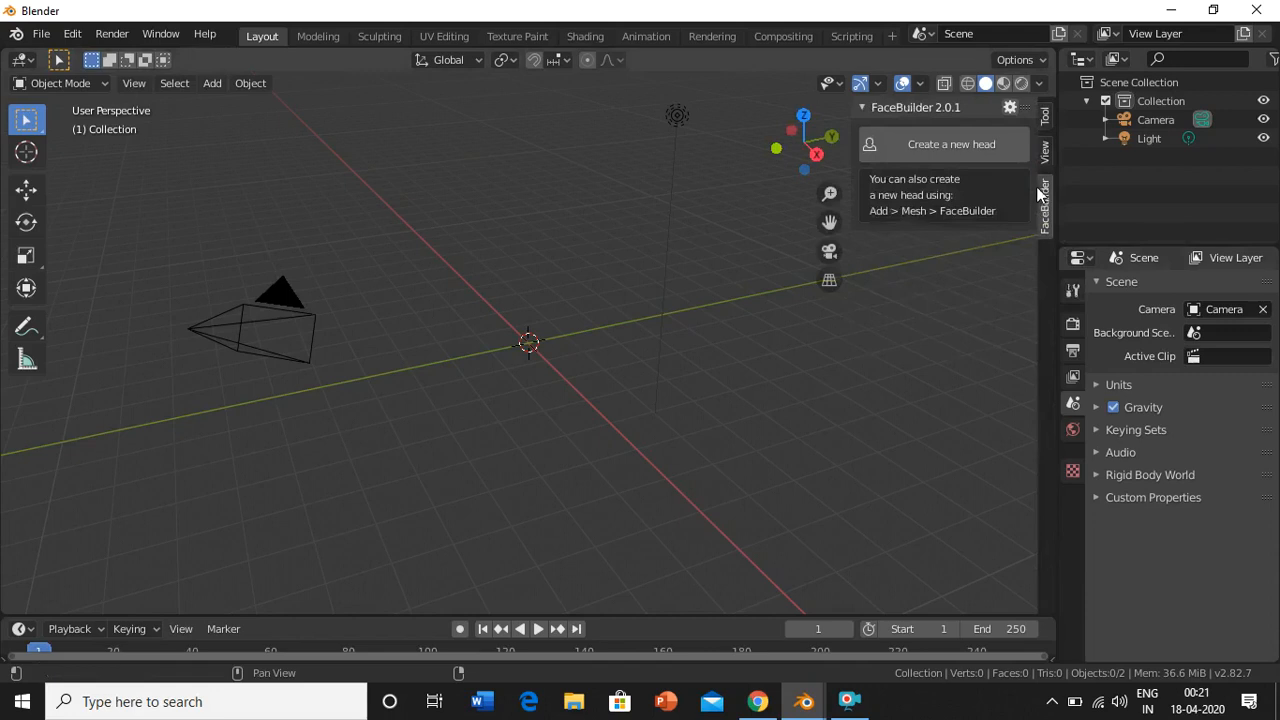
mouse_move(950, 144)
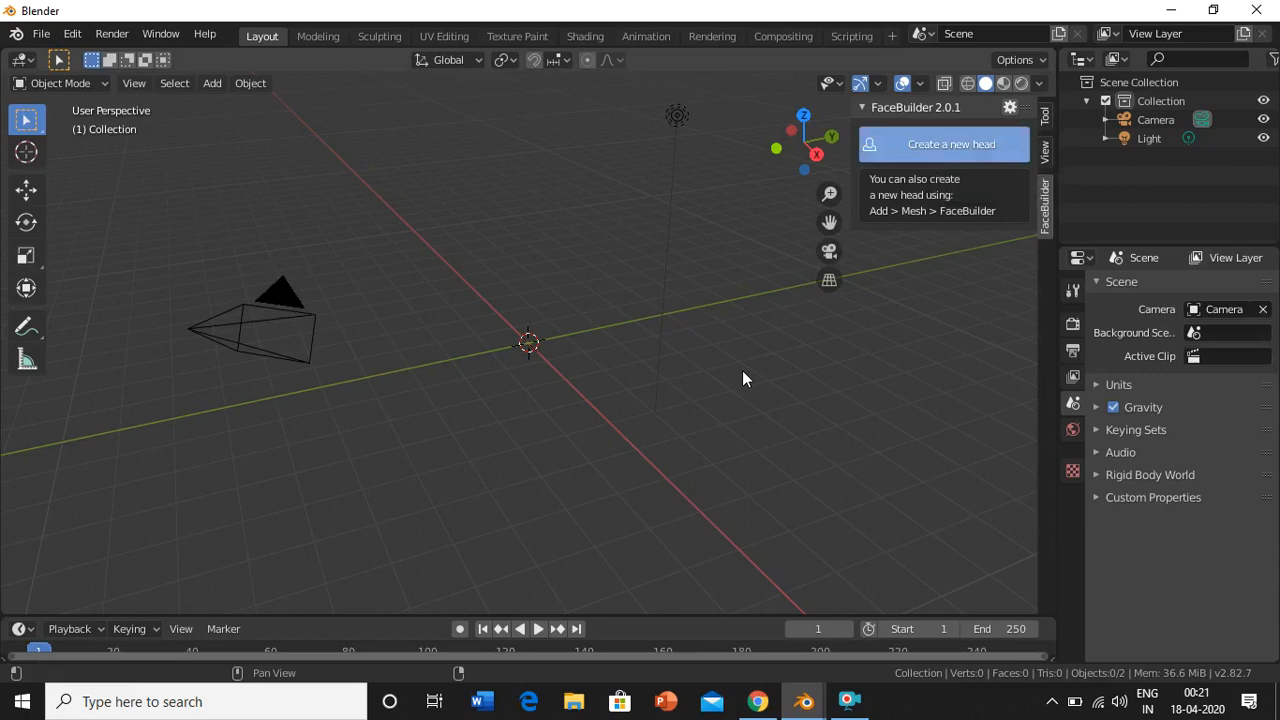
- Create a new FaceBuilder head at the origin and dismiss the Preferences window
left_click(744, 370)
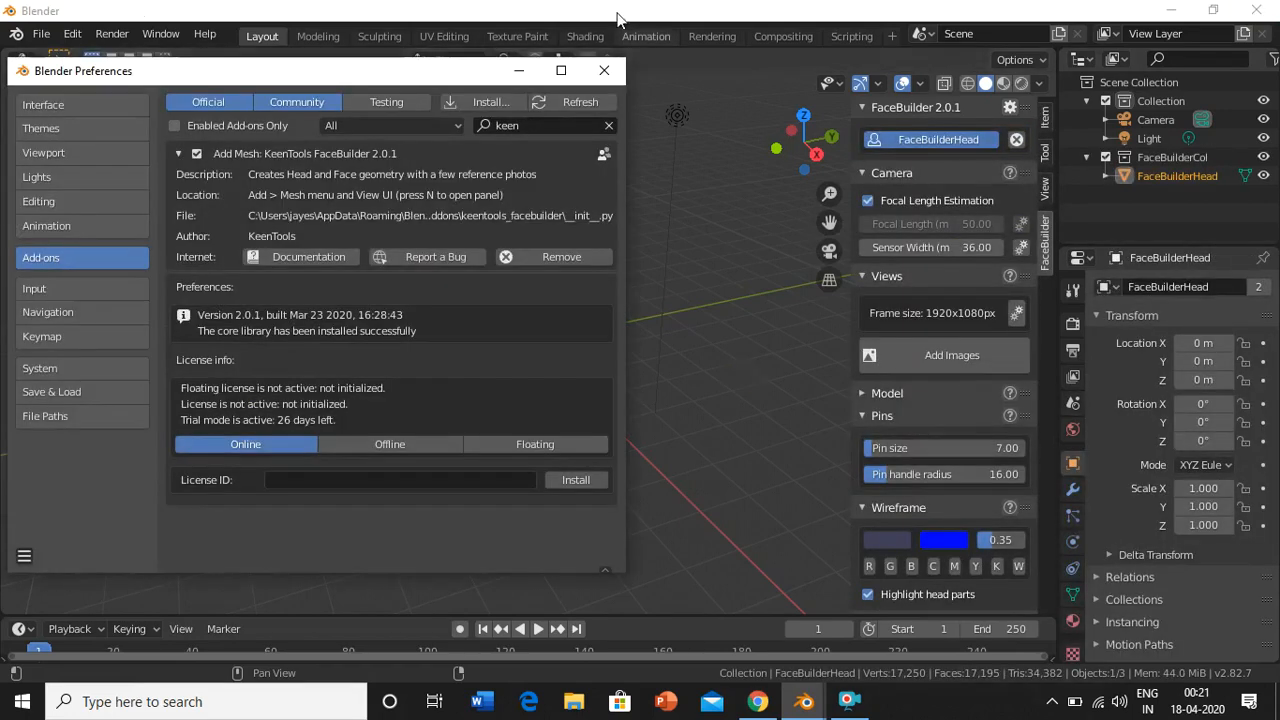
mouse_move(604, 72)
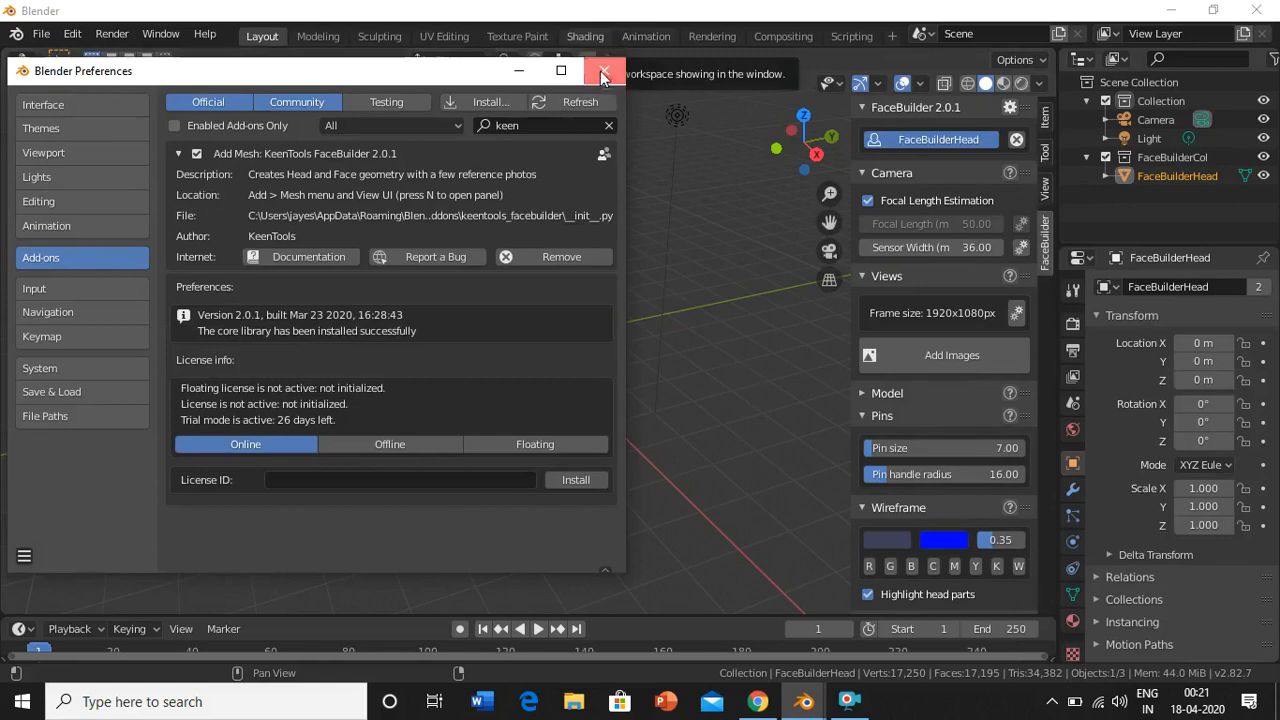
left_click(604, 72)
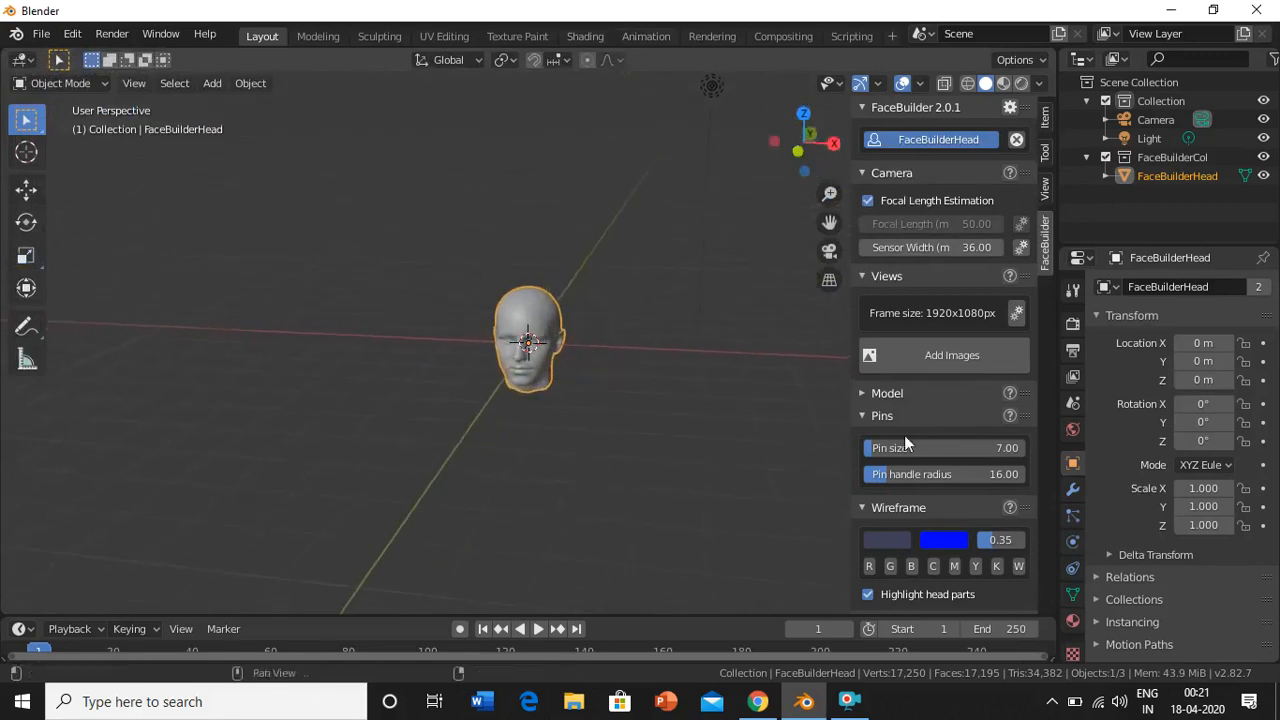
mouse_move(952, 356)
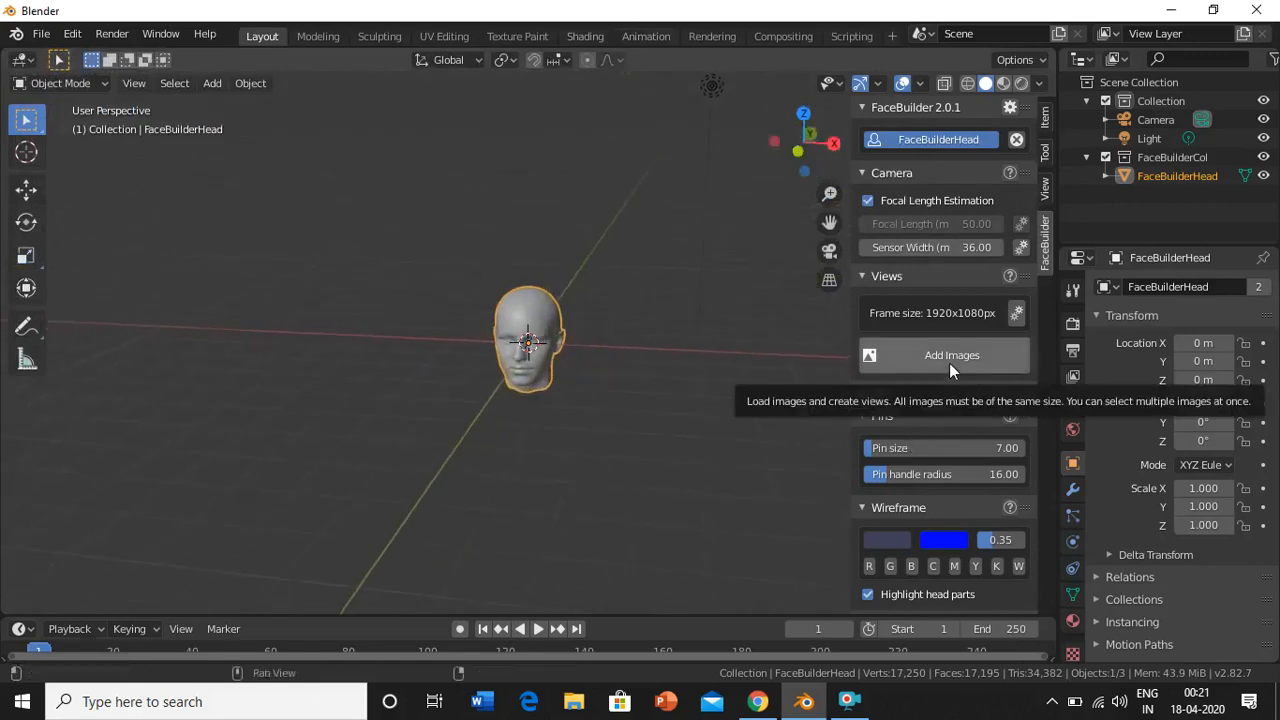
- Load front.jpg and side.jpg from the Desktop as FaceBuilder photo views
left_click(952, 356)
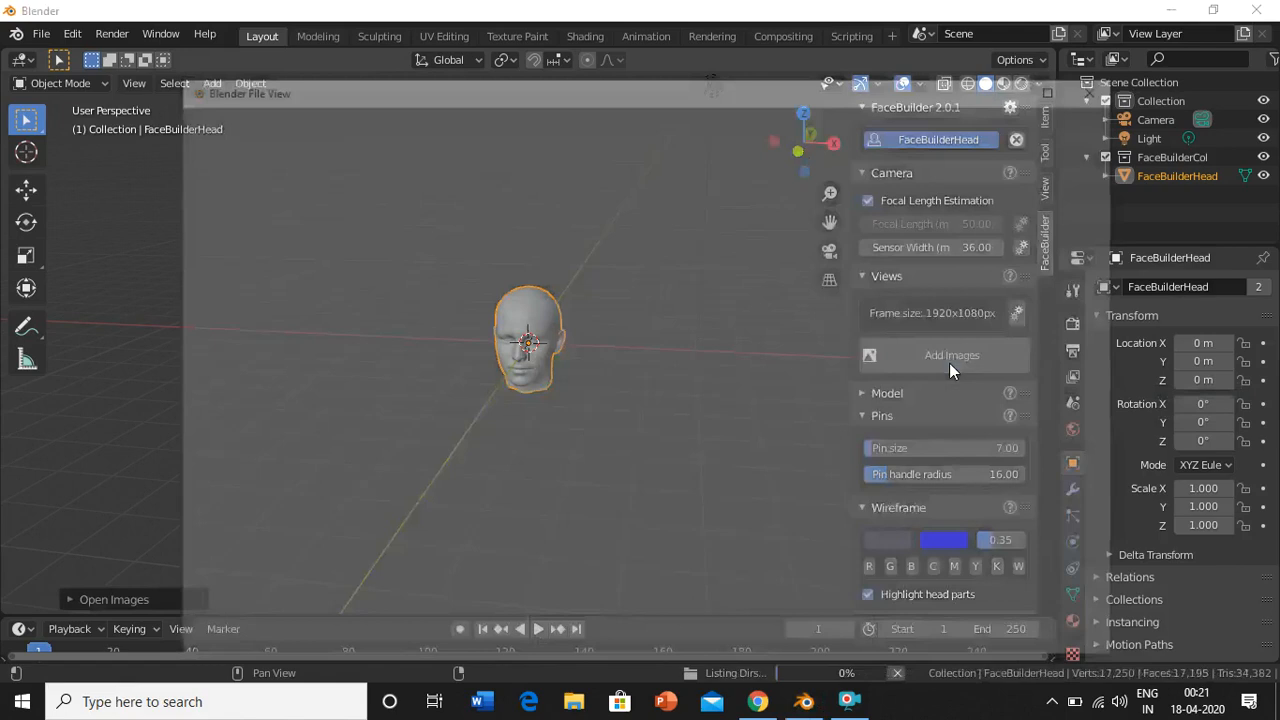
left_click(952, 356)
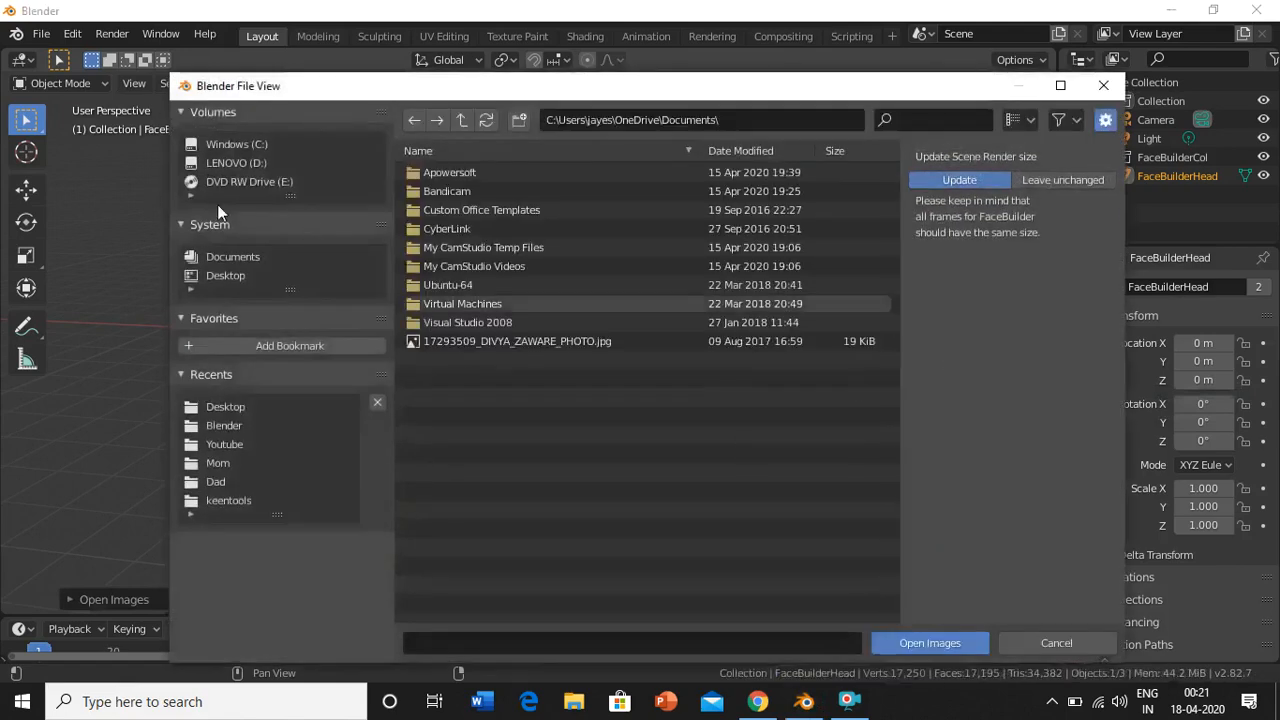
left_click(236, 144)
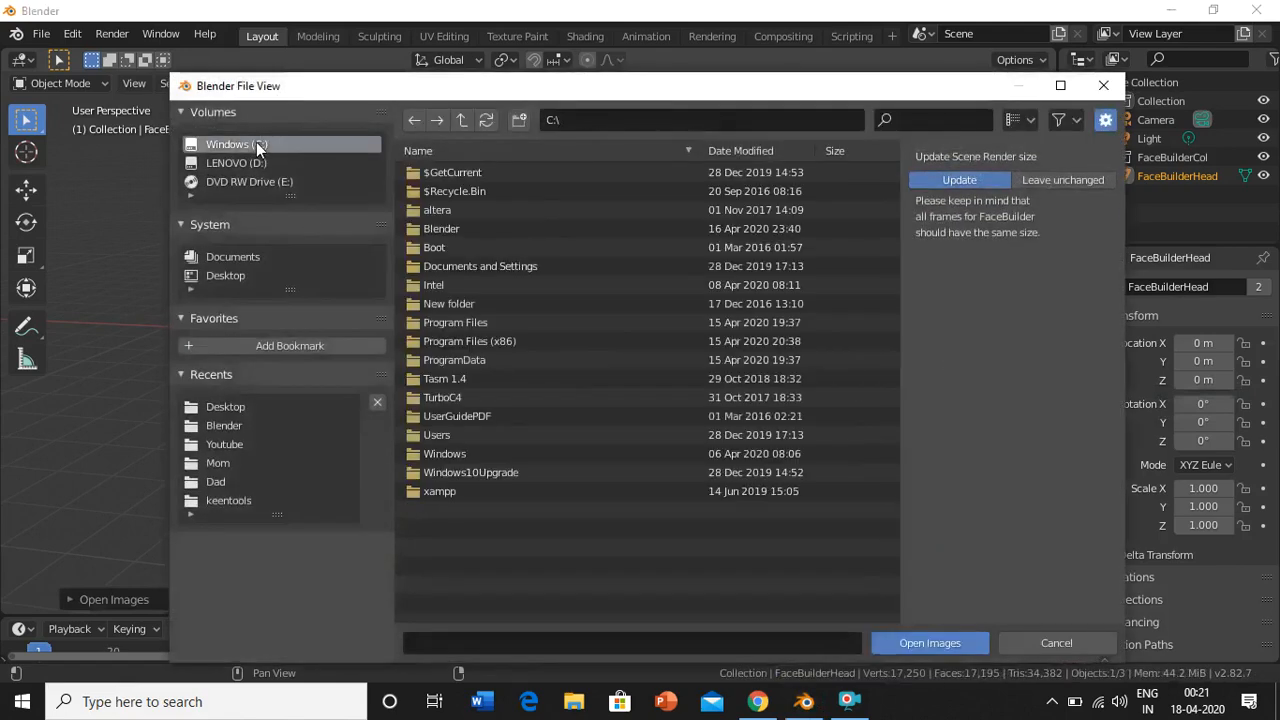
mouse_move(290, 344)
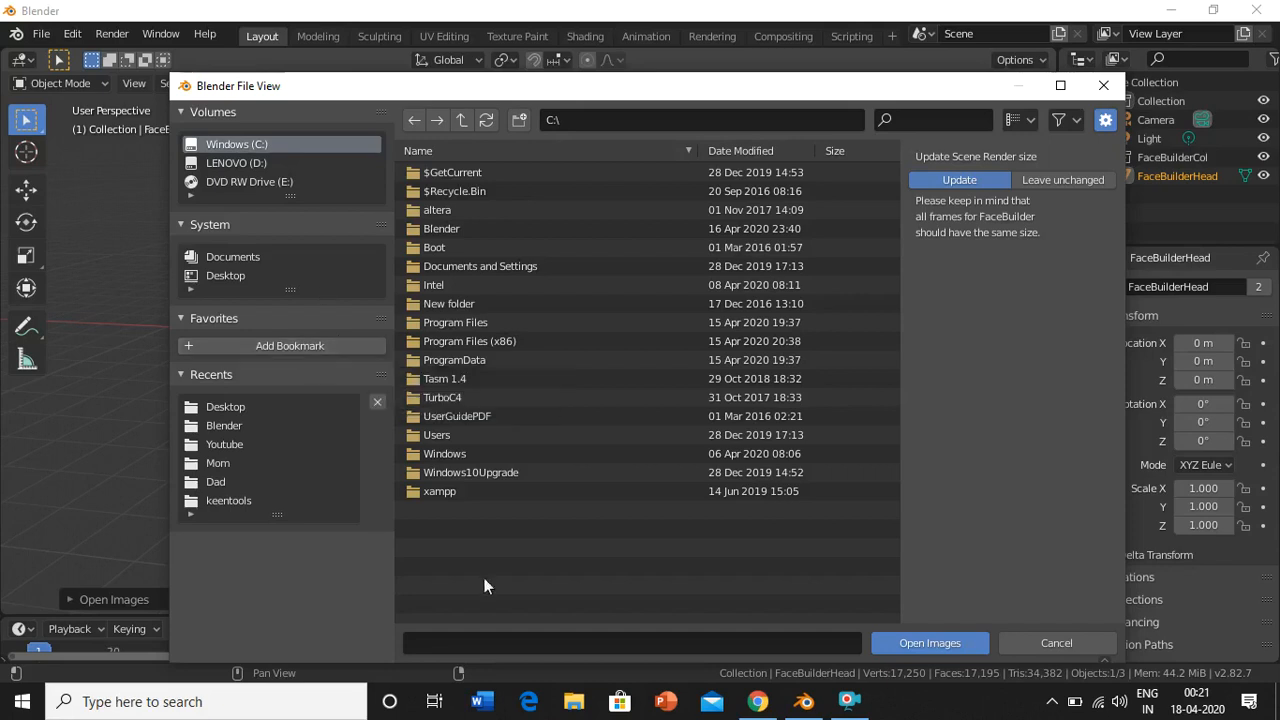
left_click(224, 276)
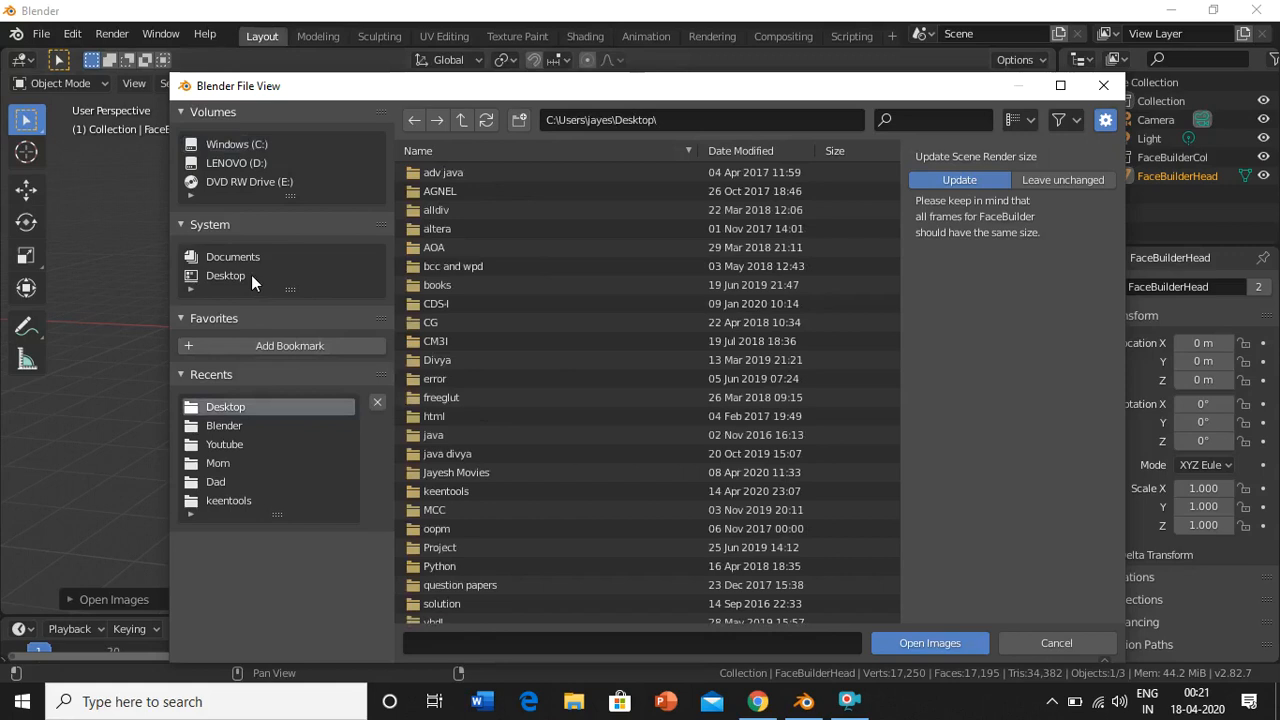
scroll("down", 3)
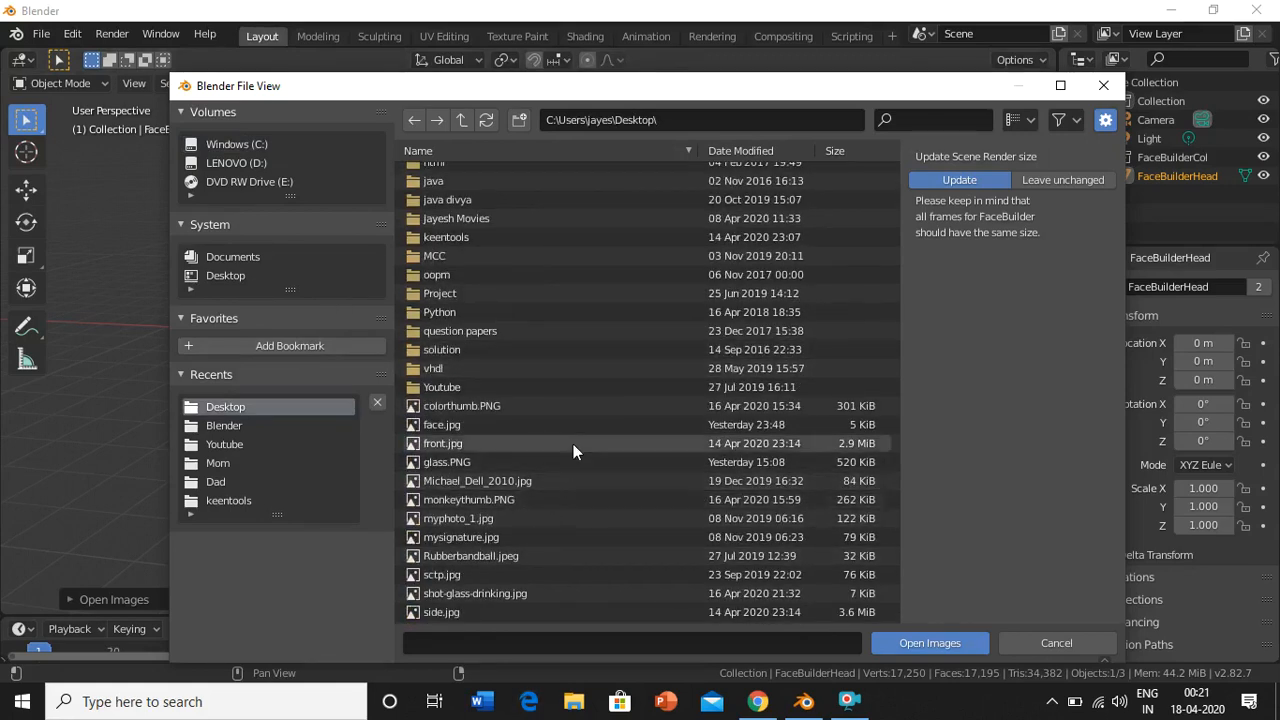
left_click(442, 444)
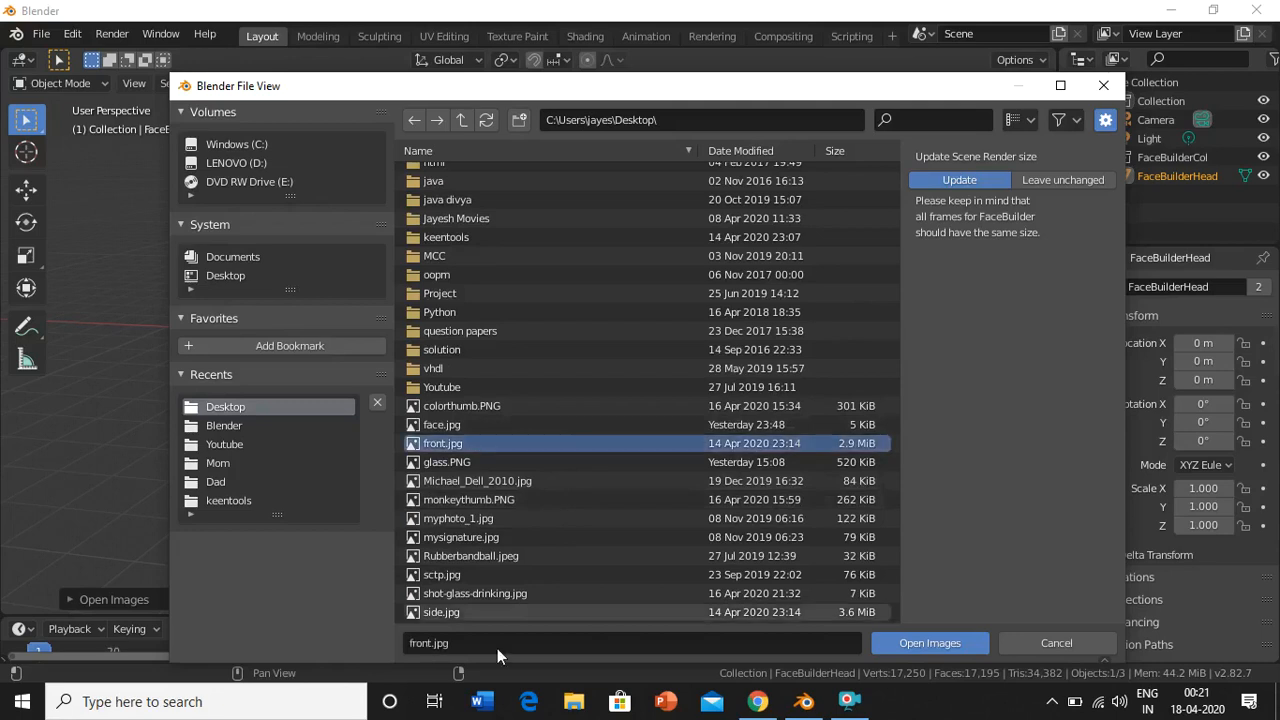
left_click(440, 612)
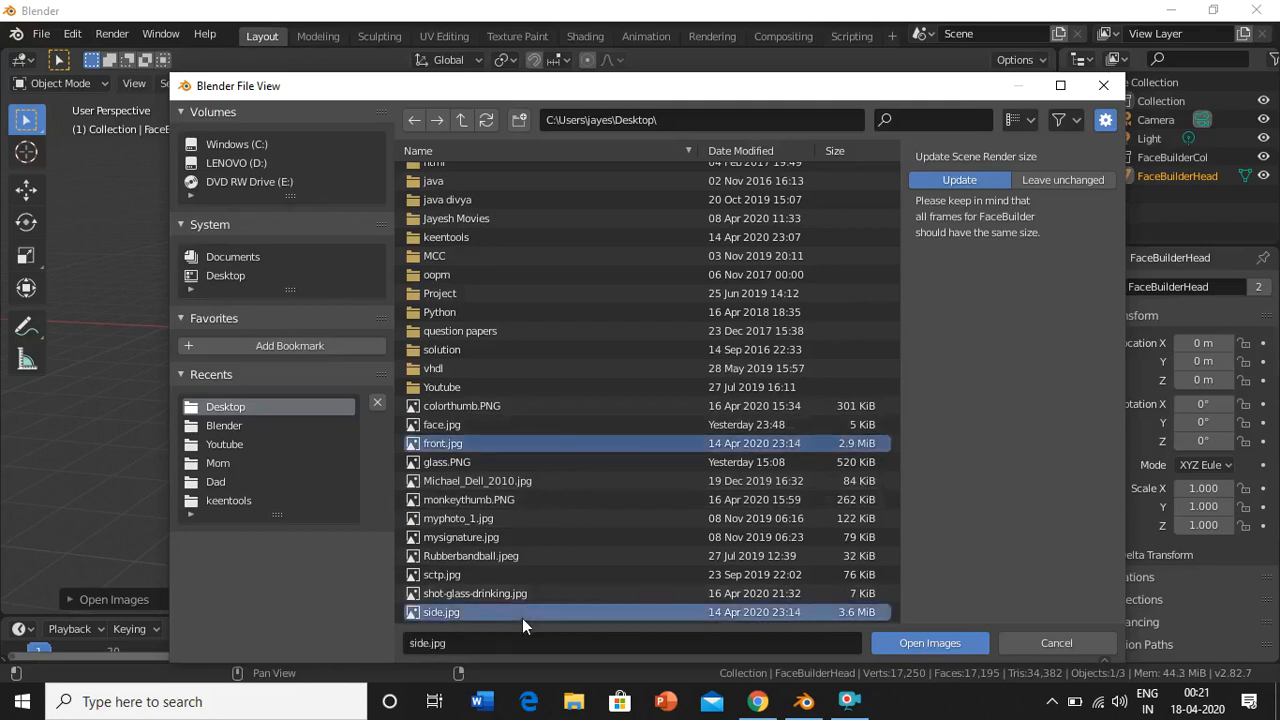
mouse_move(904, 532)
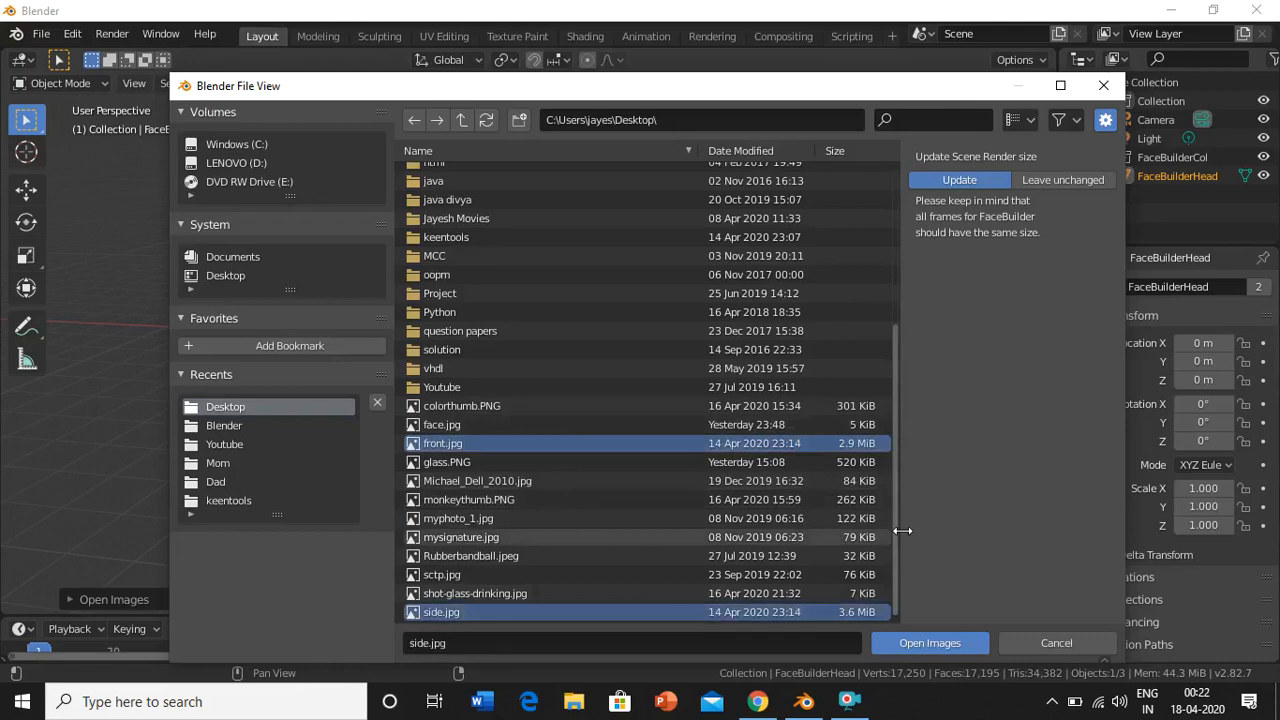
mouse_move(924, 558)
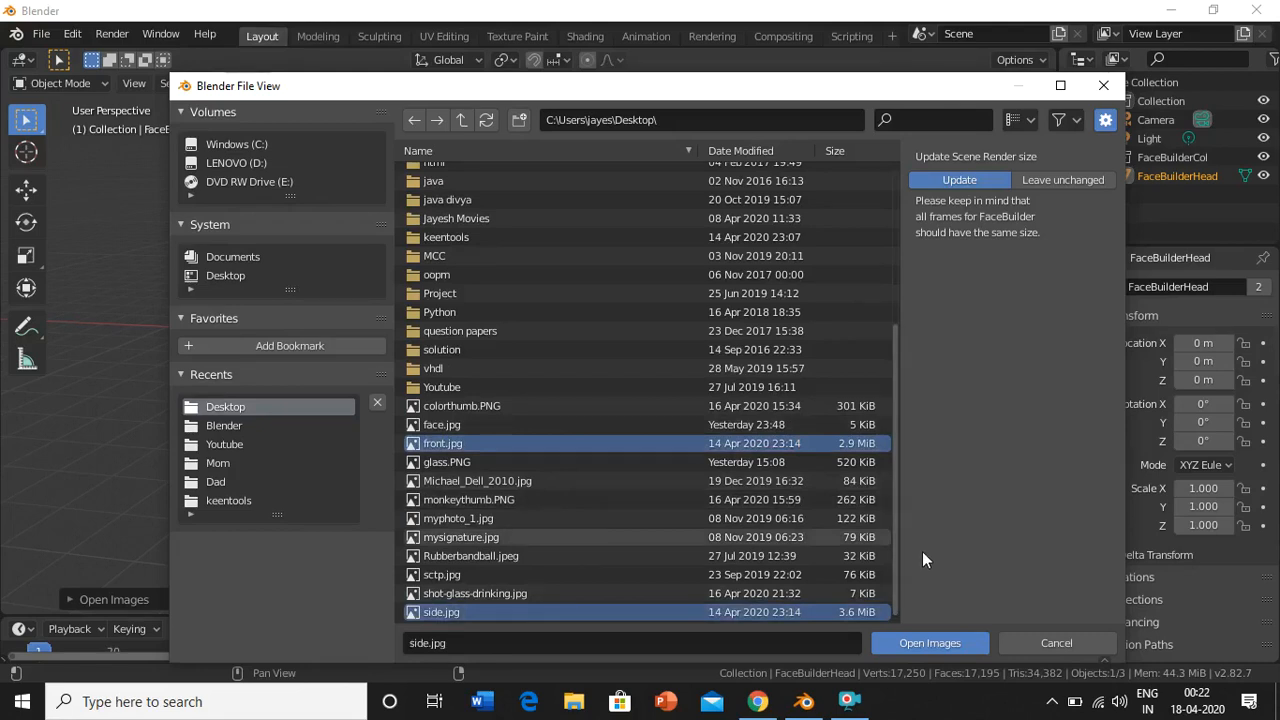
left_click(928, 644)
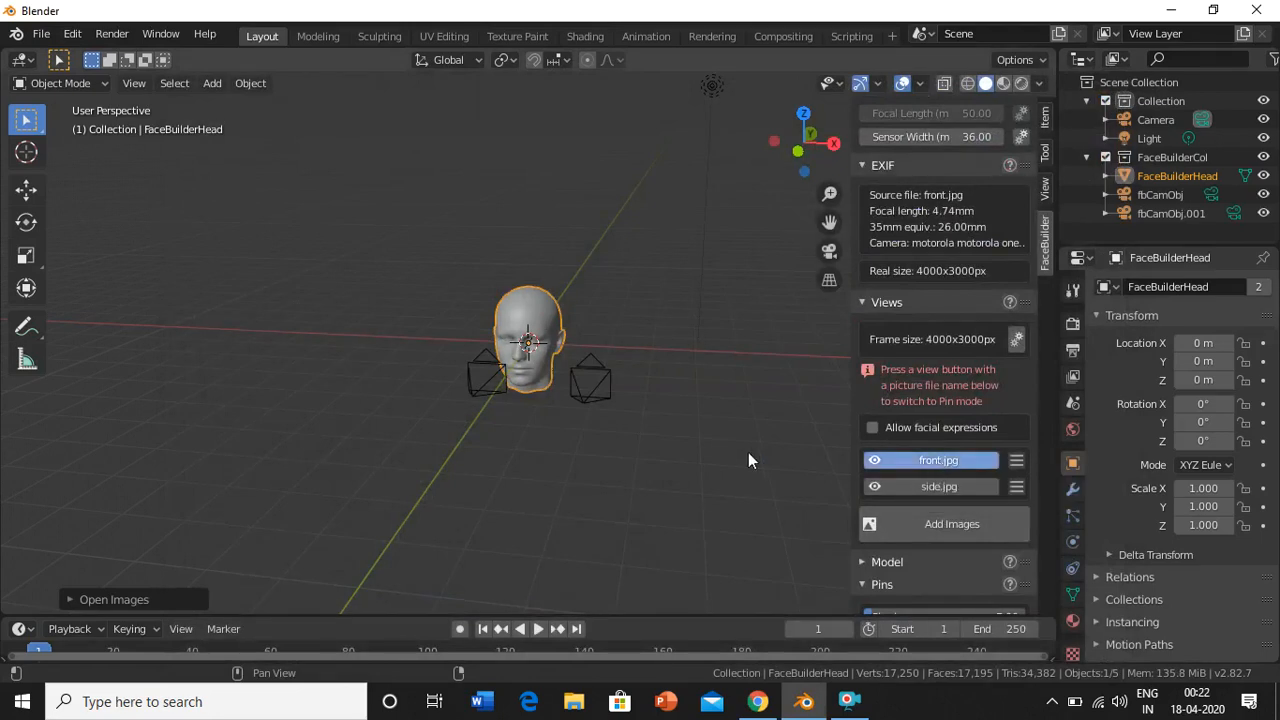
- Enter Pin mode on the front.jpg view with the mesh overlaid on the photo
left_click(936, 460)
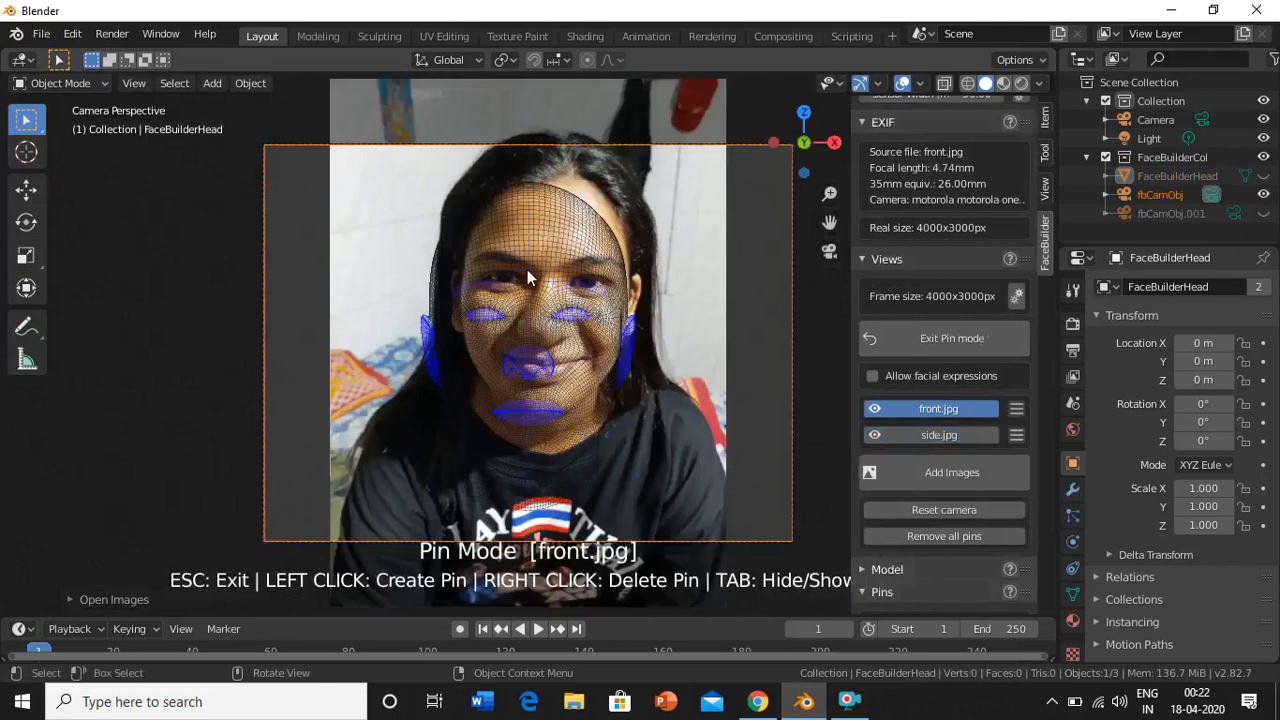
mouse_move(532, 268)
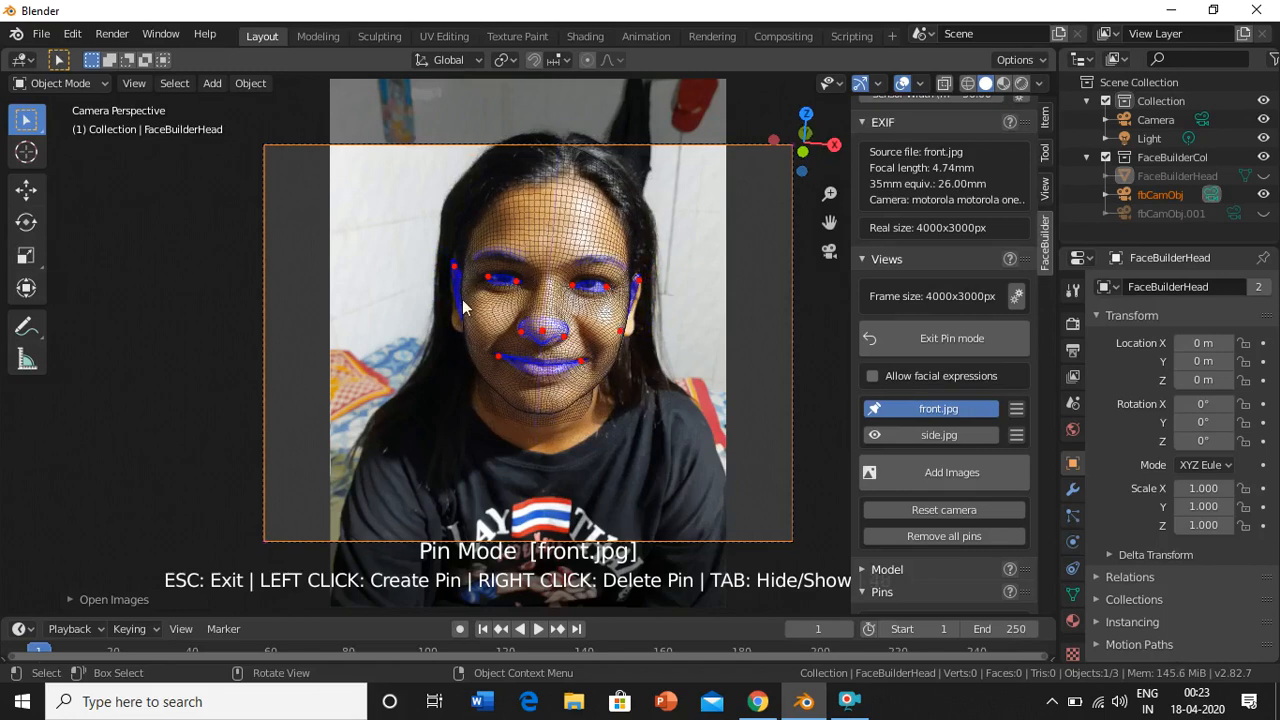
mouse_move(458, 304)
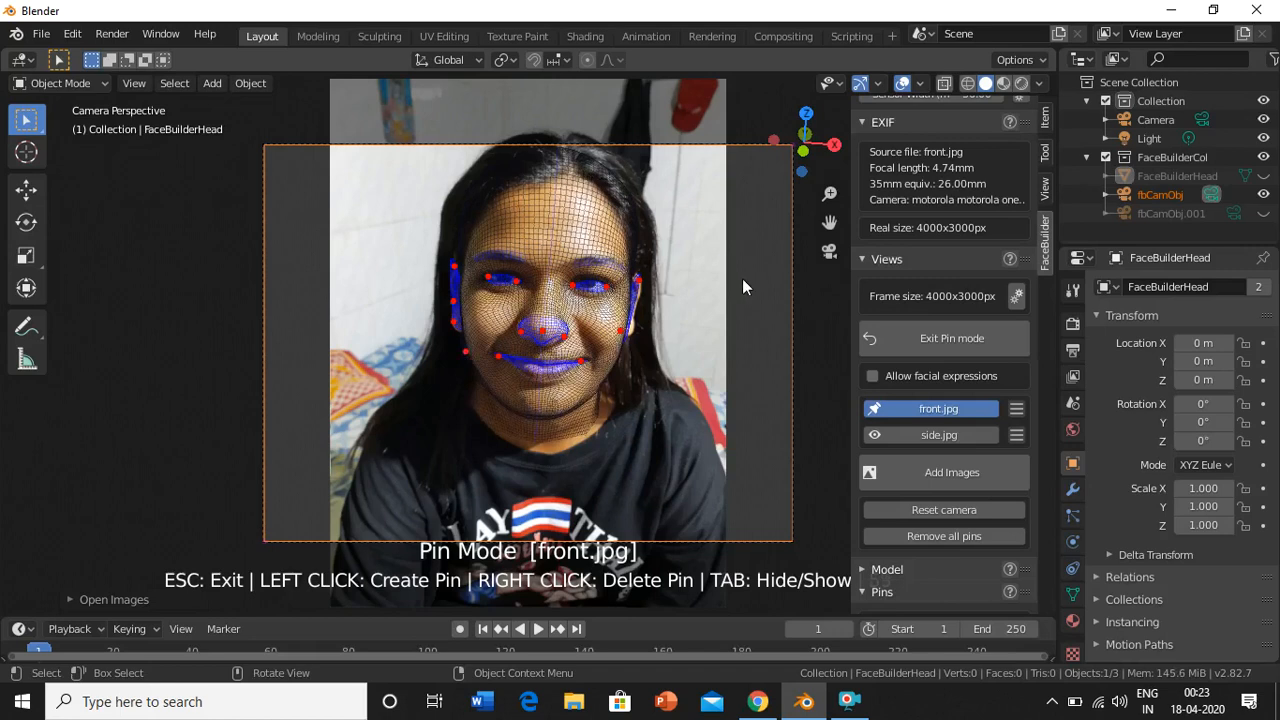
- Place pins so the head mesh matches her eyes, nose, mouth and face outline
left_click(930, 434)
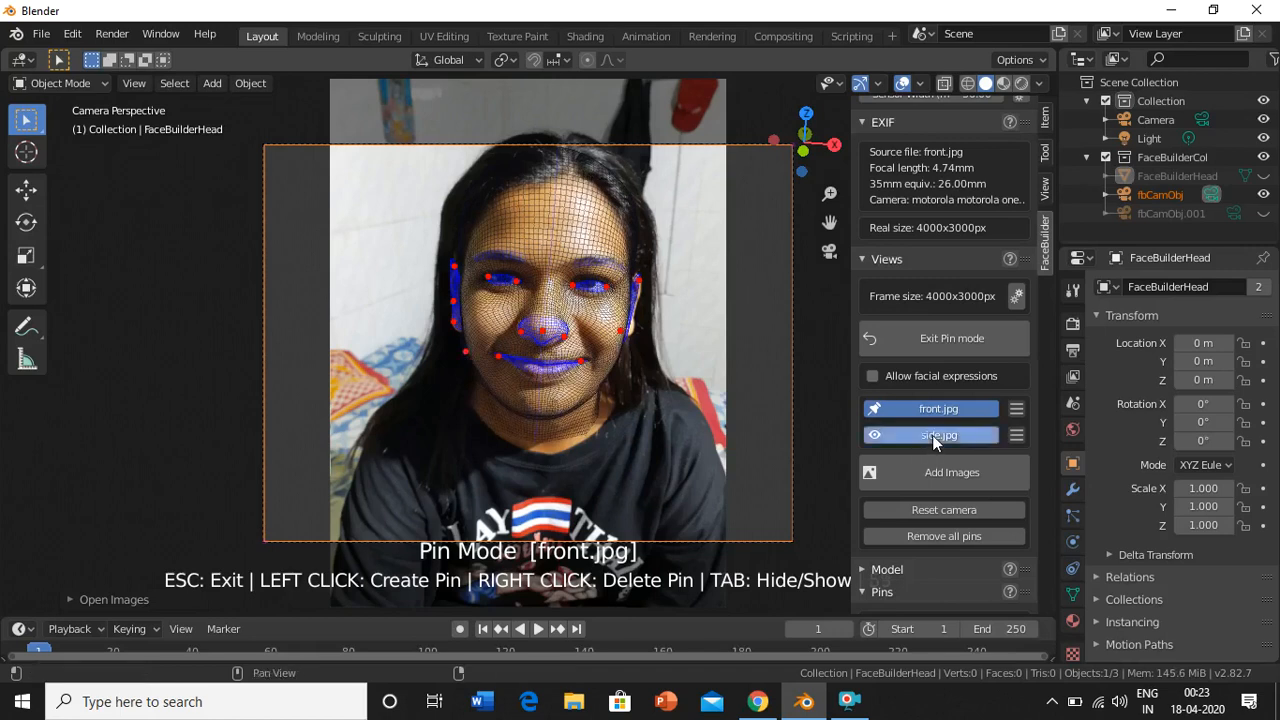
- Switch pinning to side.jpg and pin the profile, jawline and back of the ear
left_click(938, 434)
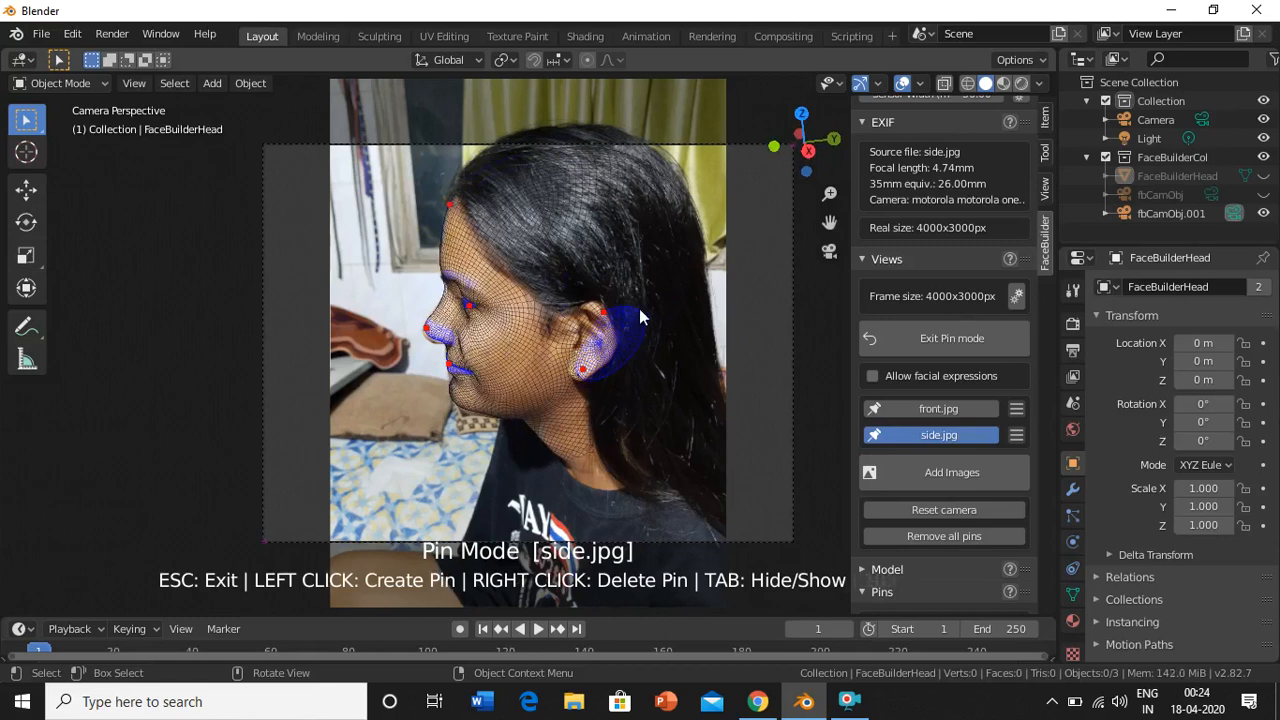
left_click(624, 316)
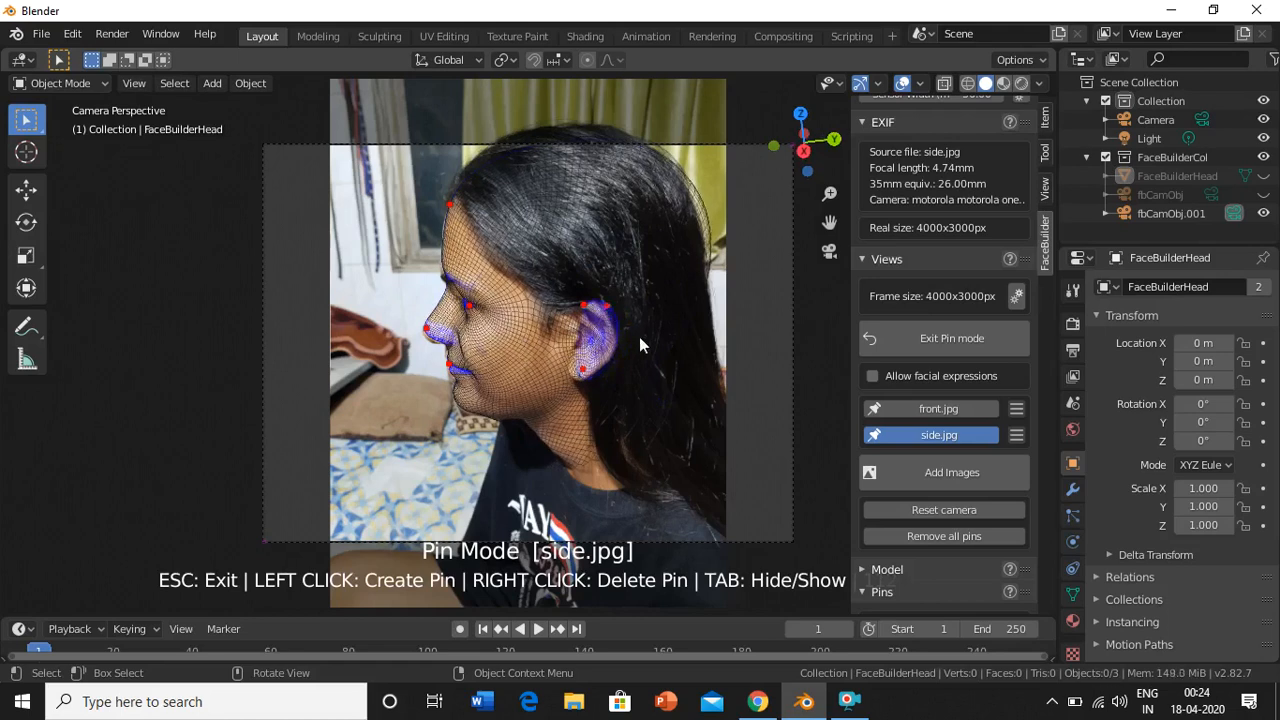
mouse_move(836, 496)
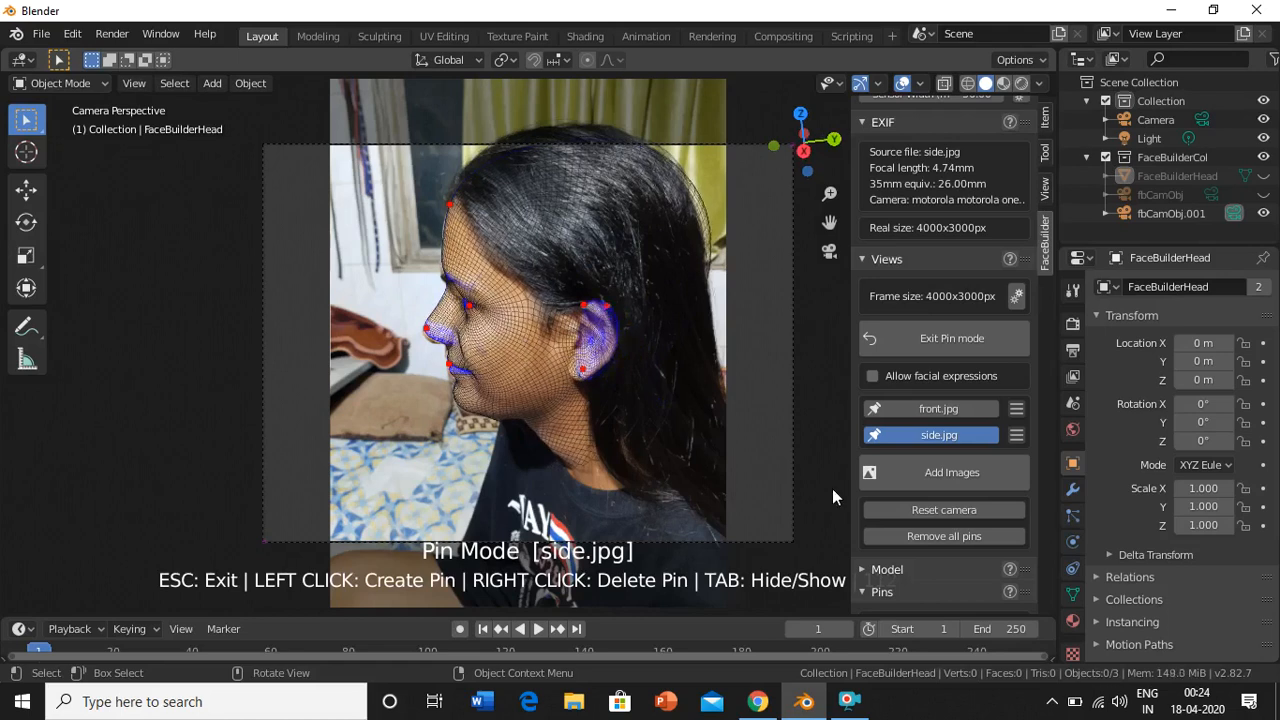
mouse_move(952, 338)
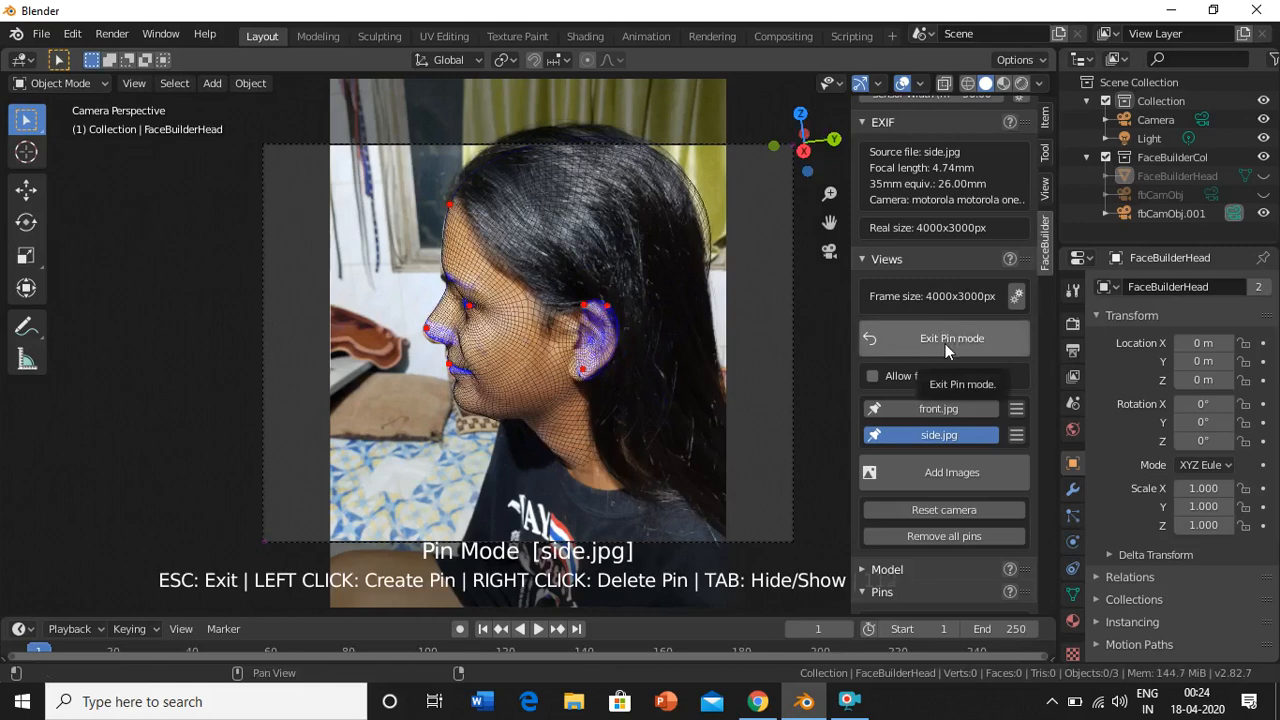
- Exit Pin mode and divide the 2048 texture height by 2
left_click(952, 338)
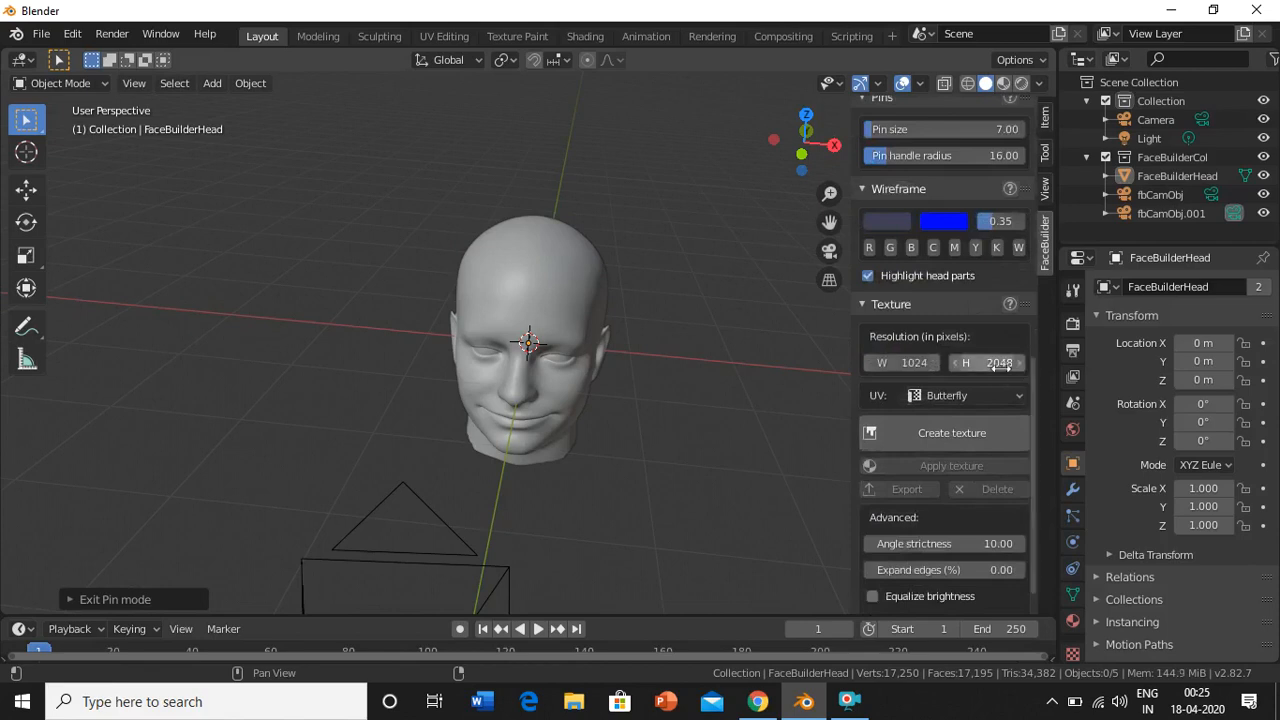
left_click(986, 362)
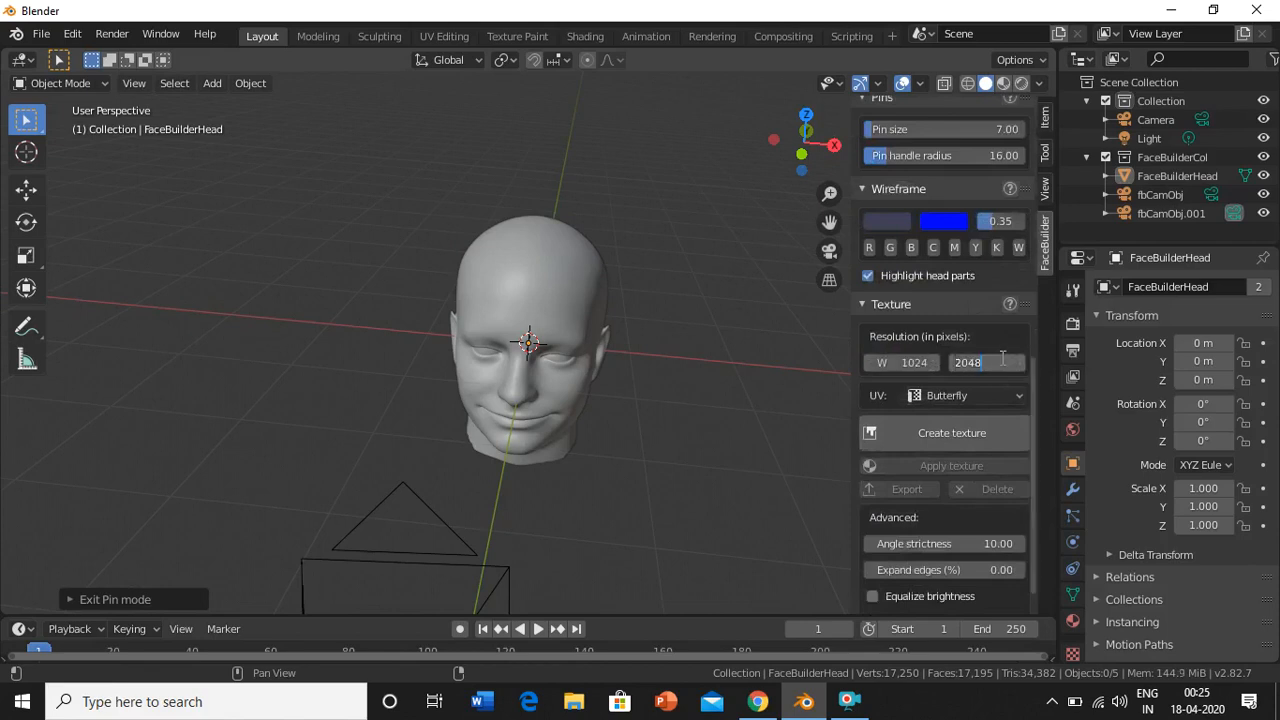
type("/2")
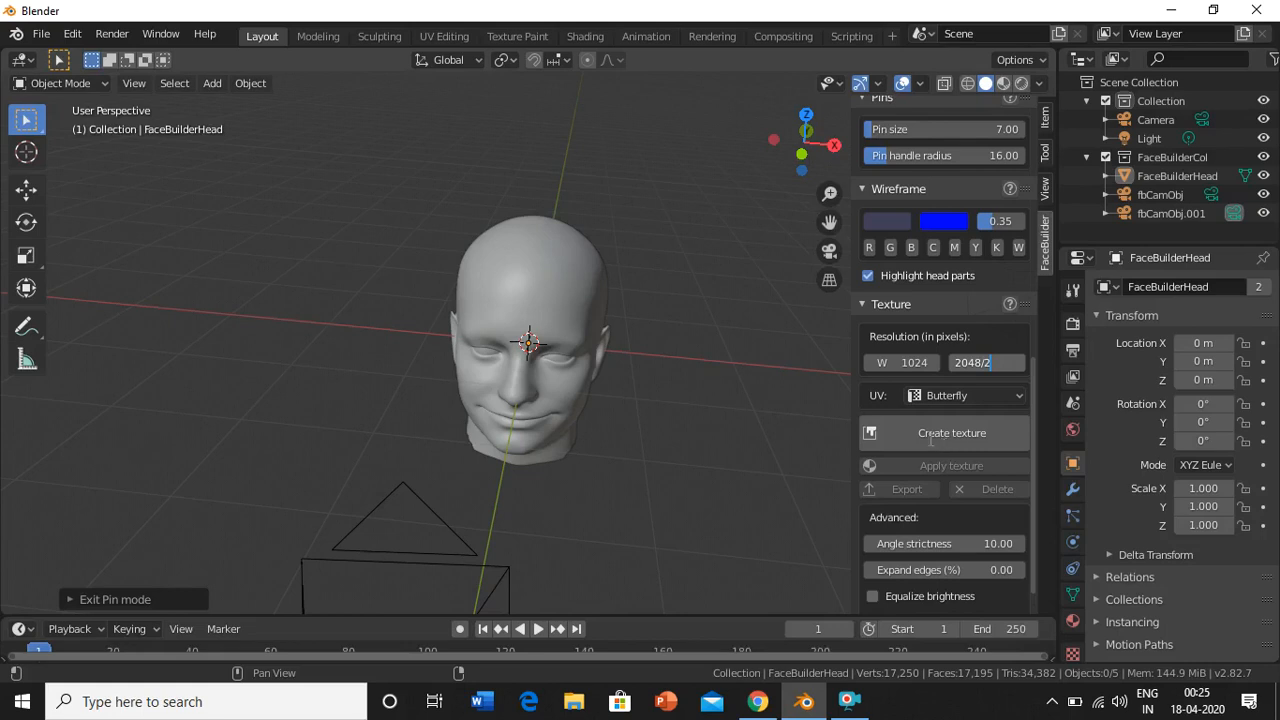
- Create the 1024×1024 texture from front.jpg and side.jpg and auto-apply it to the head
left_click(952, 432)
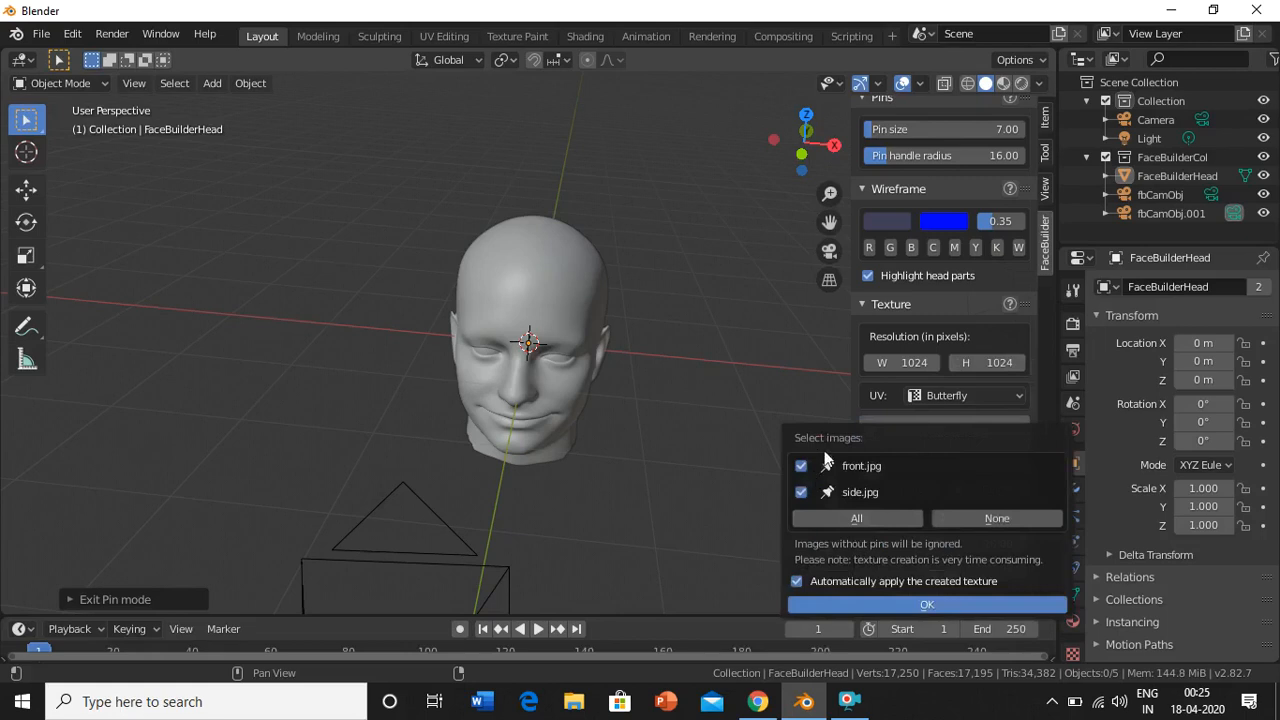
mouse_move(898, 600)
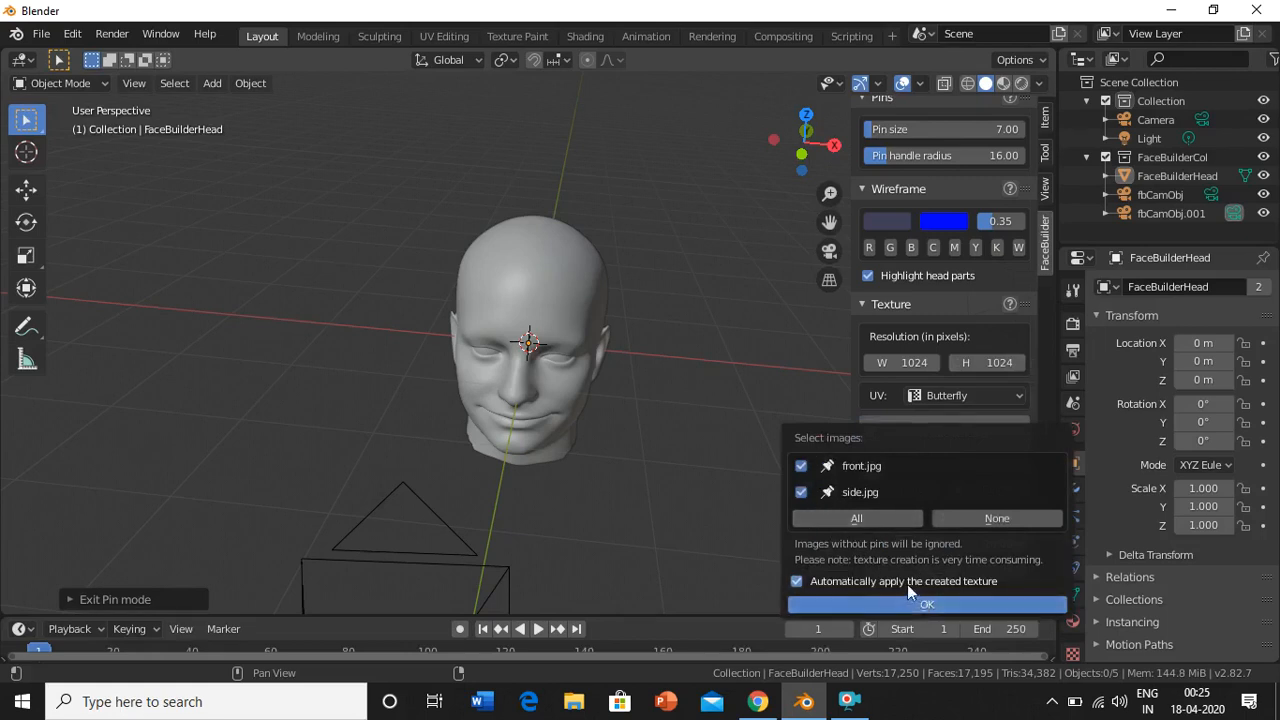
mouse_move(856, 580)
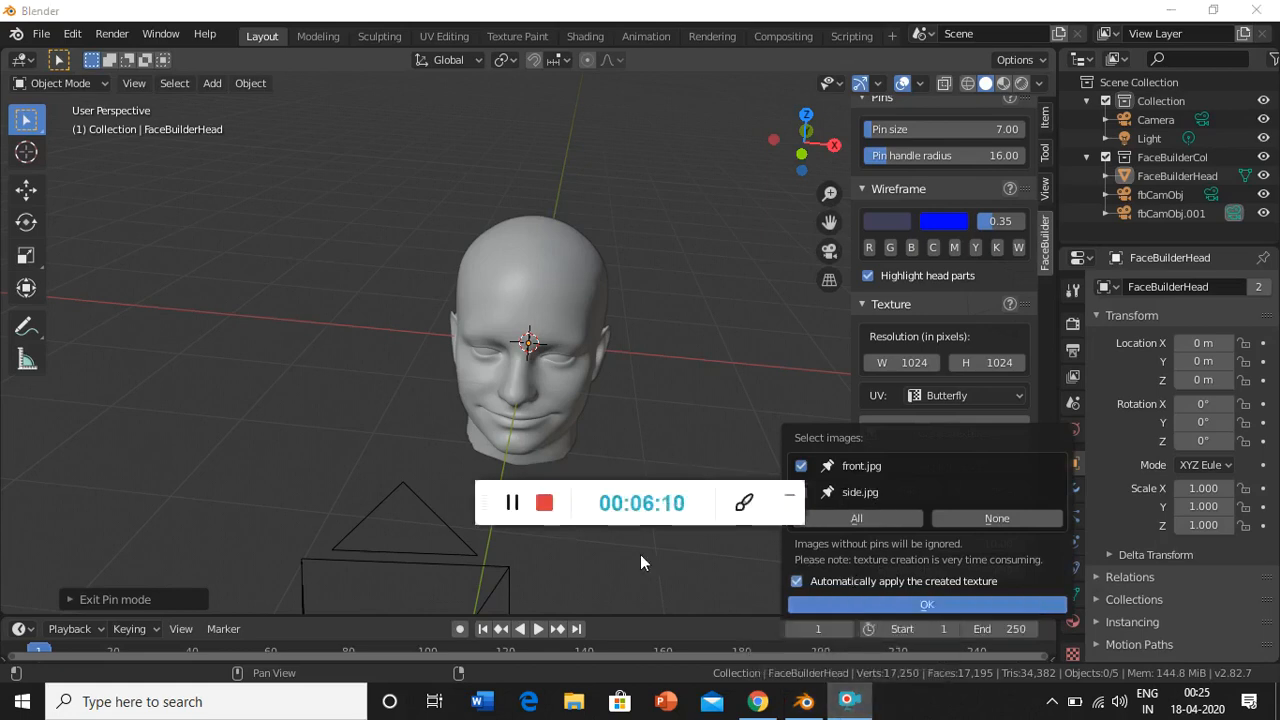
mouse_move(512, 544)
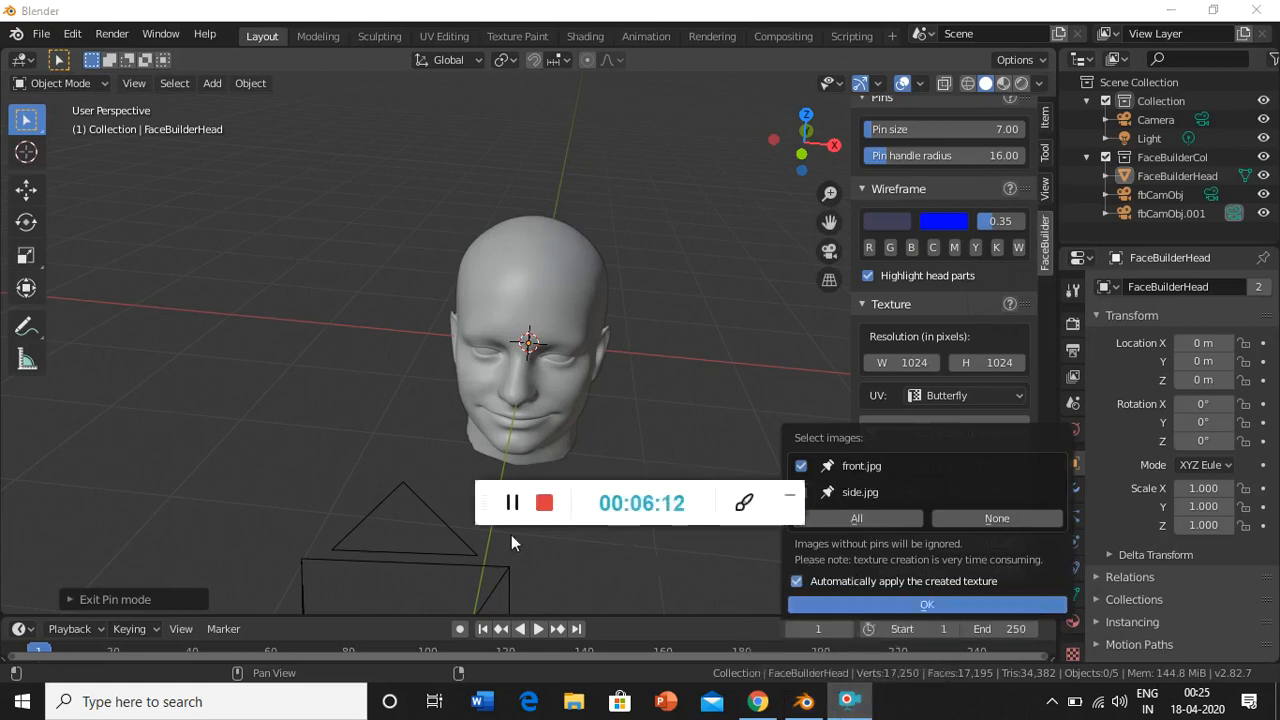
left_click(926, 604)
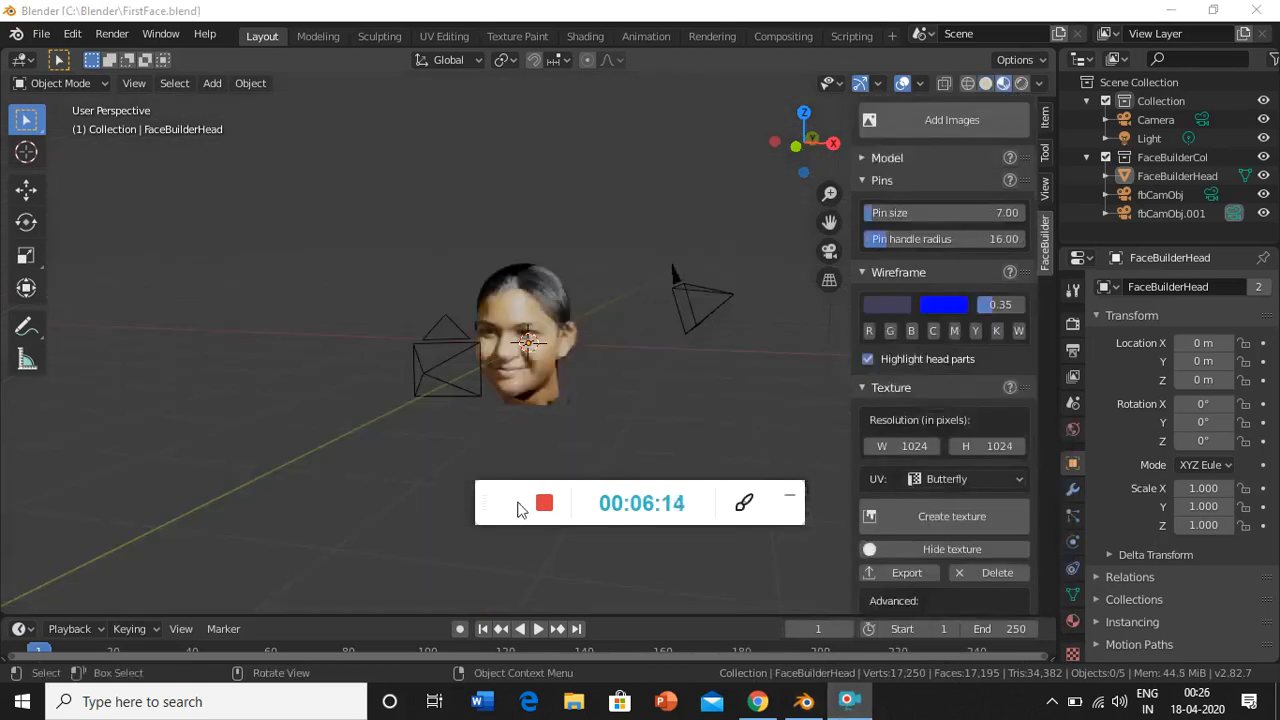
left_click(512, 502)
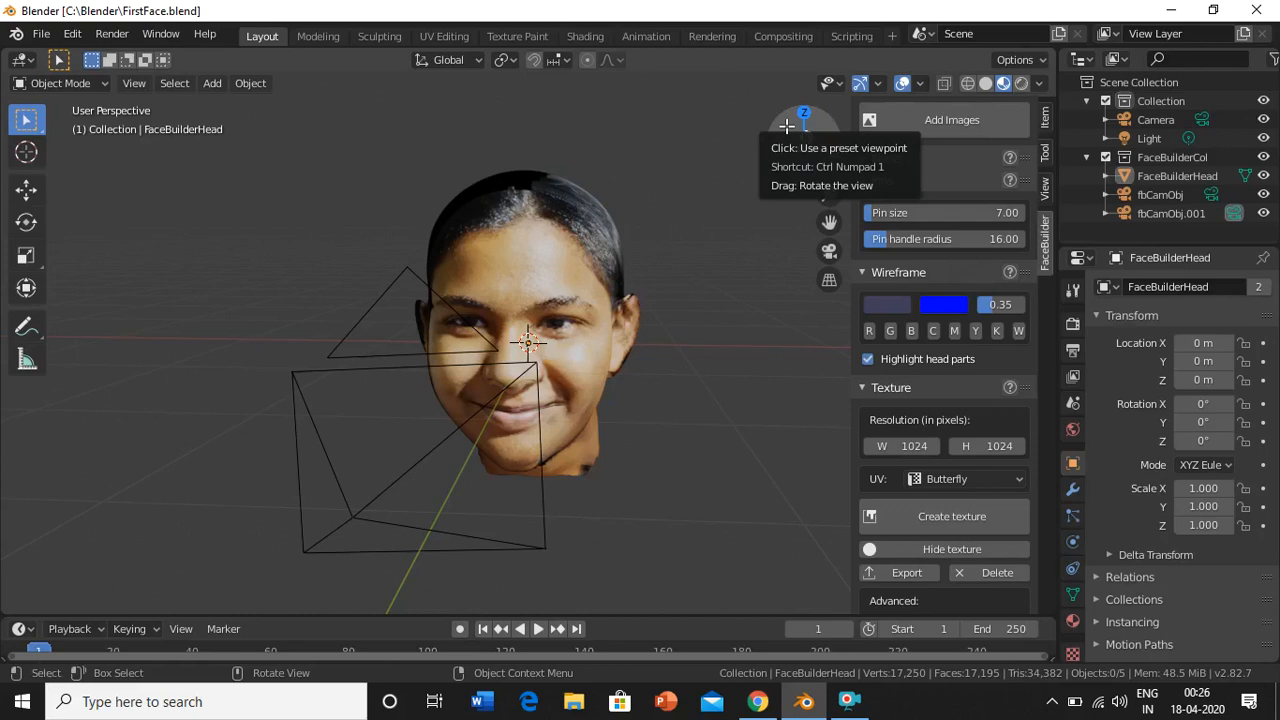
mouse_move(736, 432)
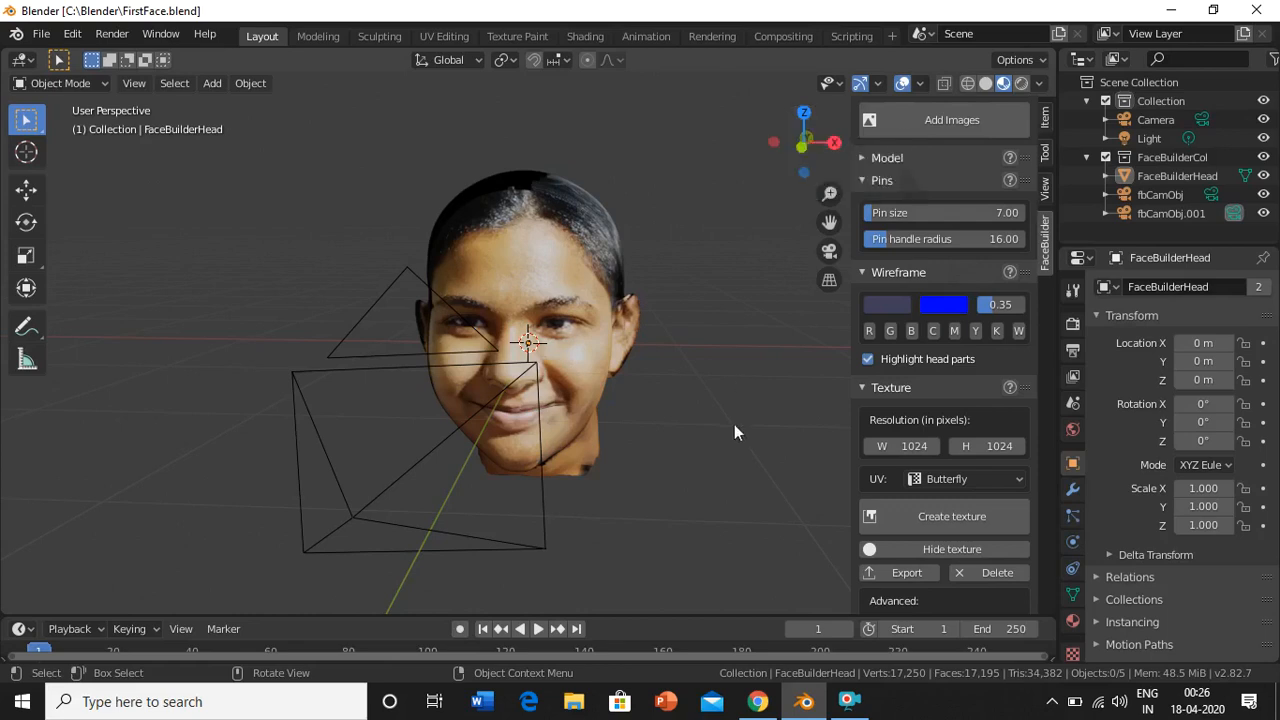